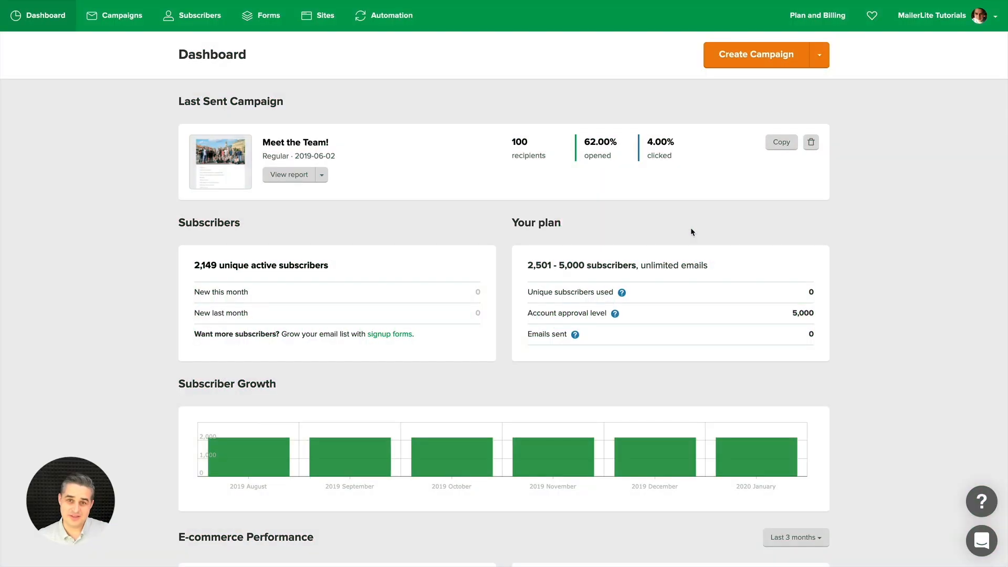
mouse_move(963, 59)
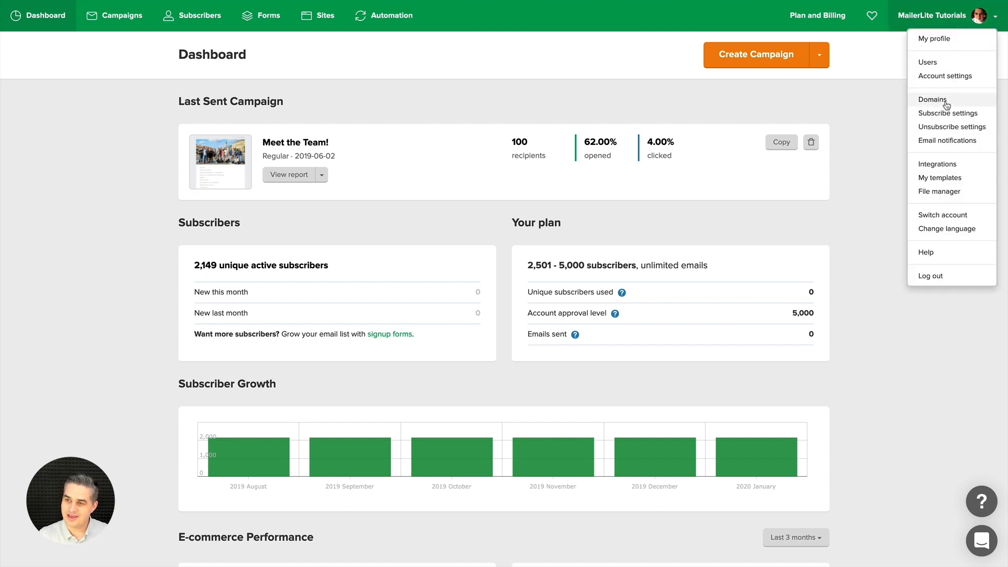
Step: Choose Domains from the account dropdown to reach sending domain settings
click(932, 99)
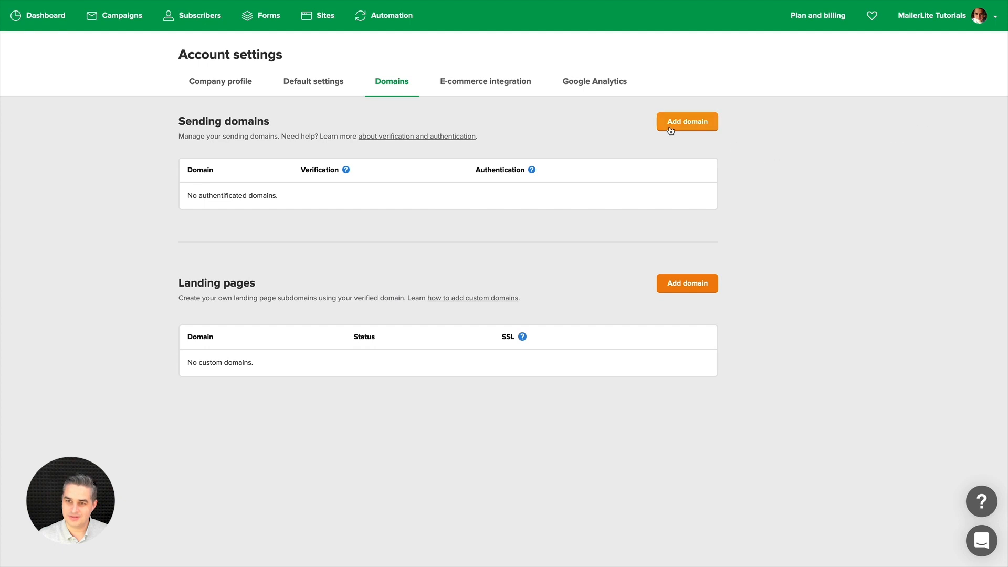
click(687, 122)
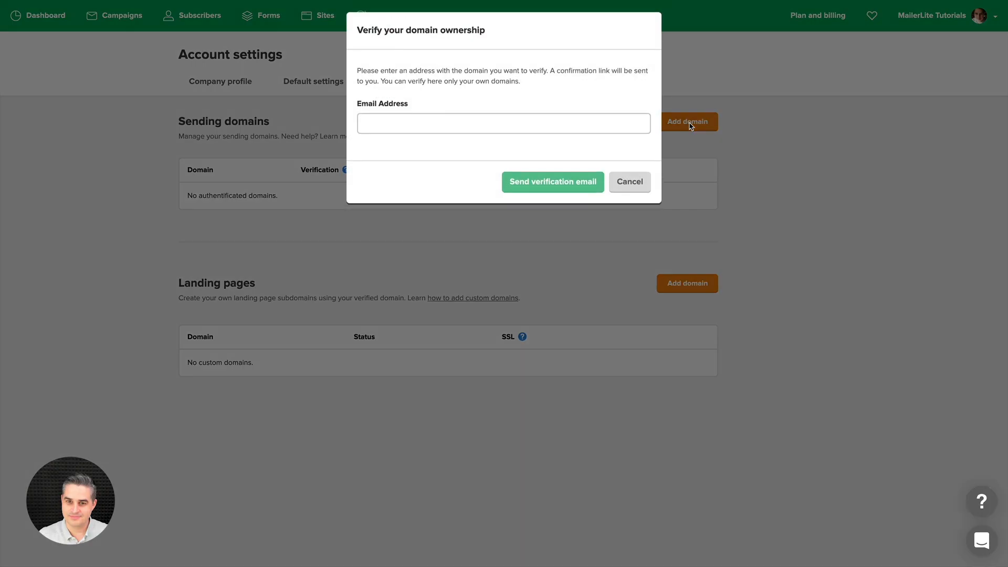
click(504, 127)
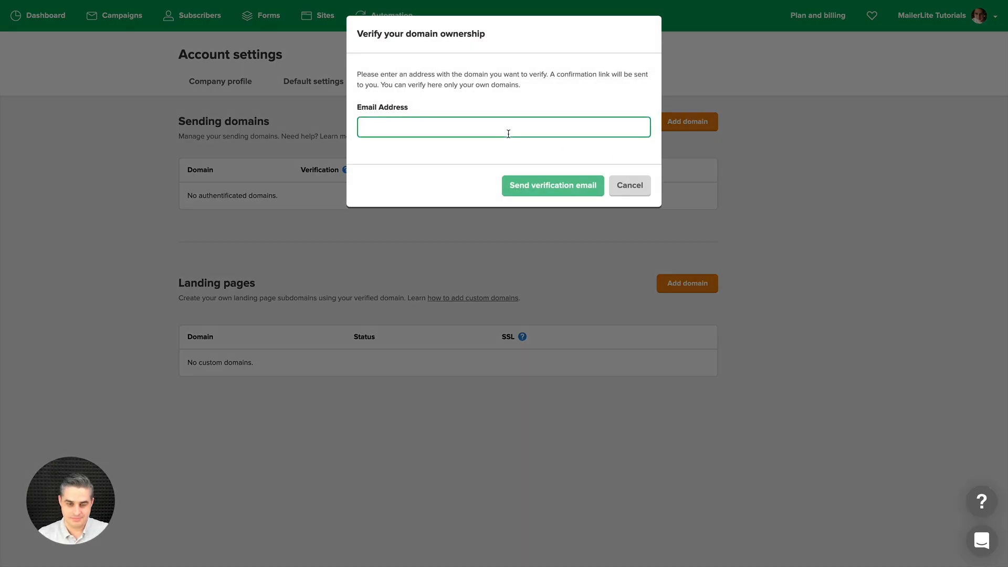
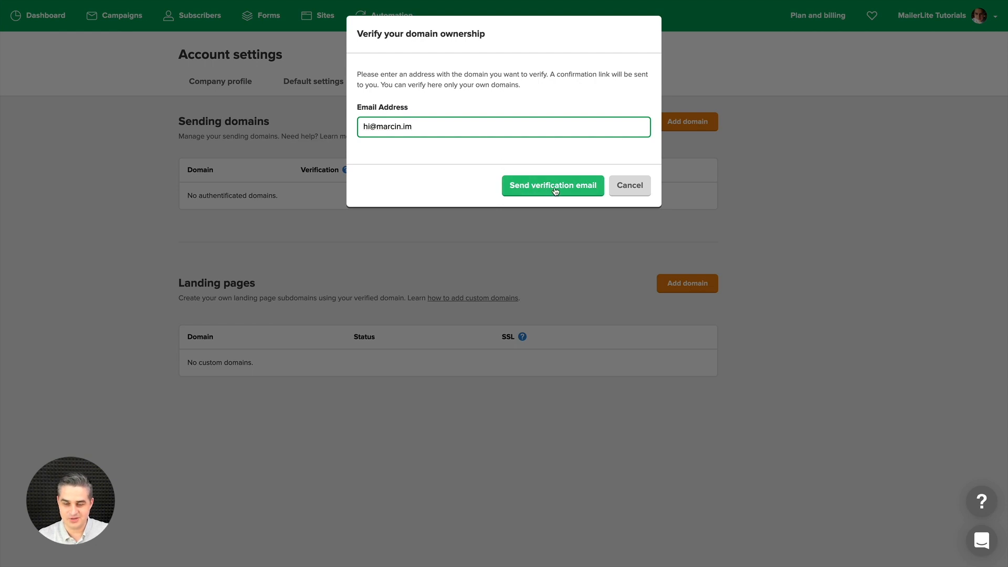
click(552, 186)
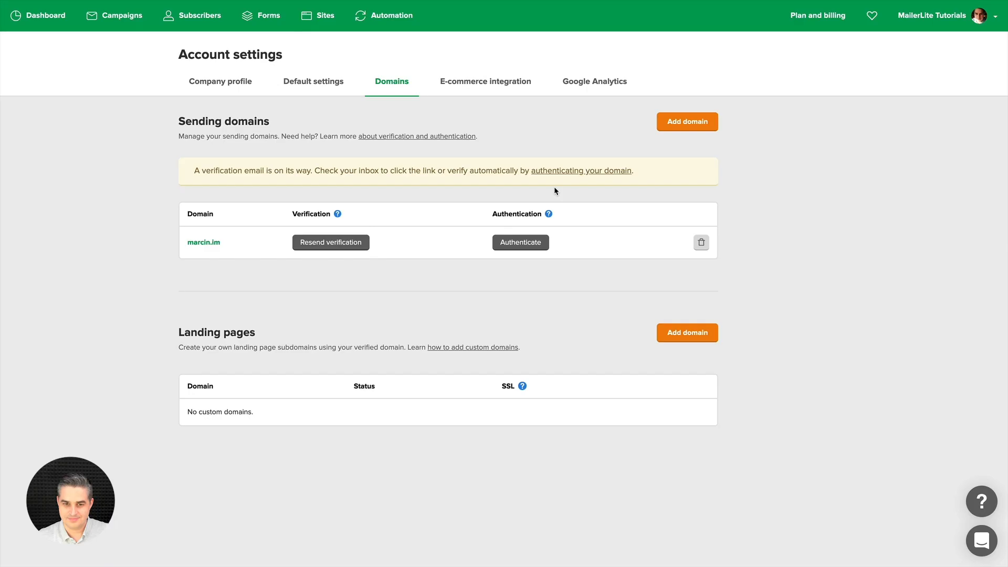
mouse_move(247, 174)
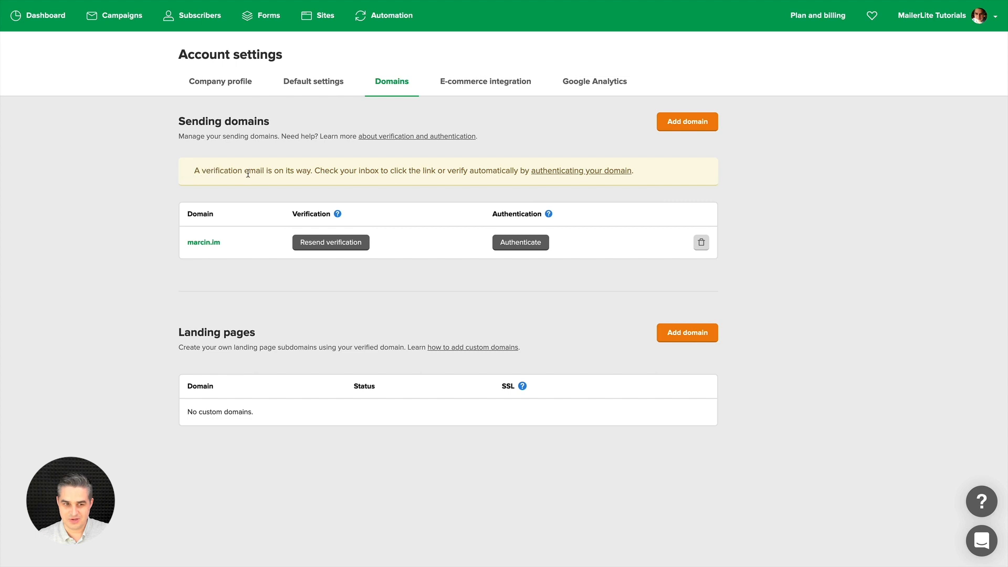
mouse_move(249, 173)
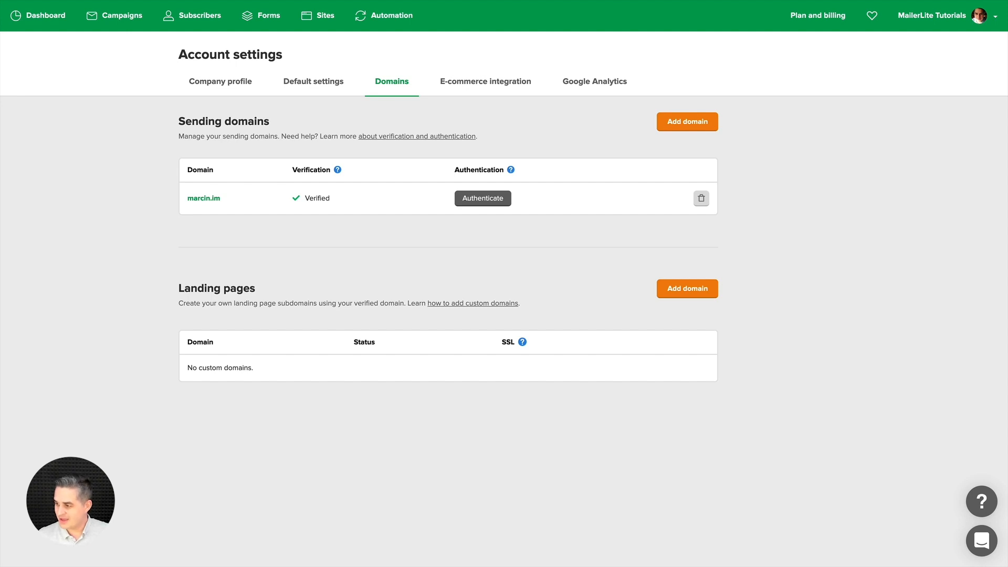
mouse_move(228, 152)
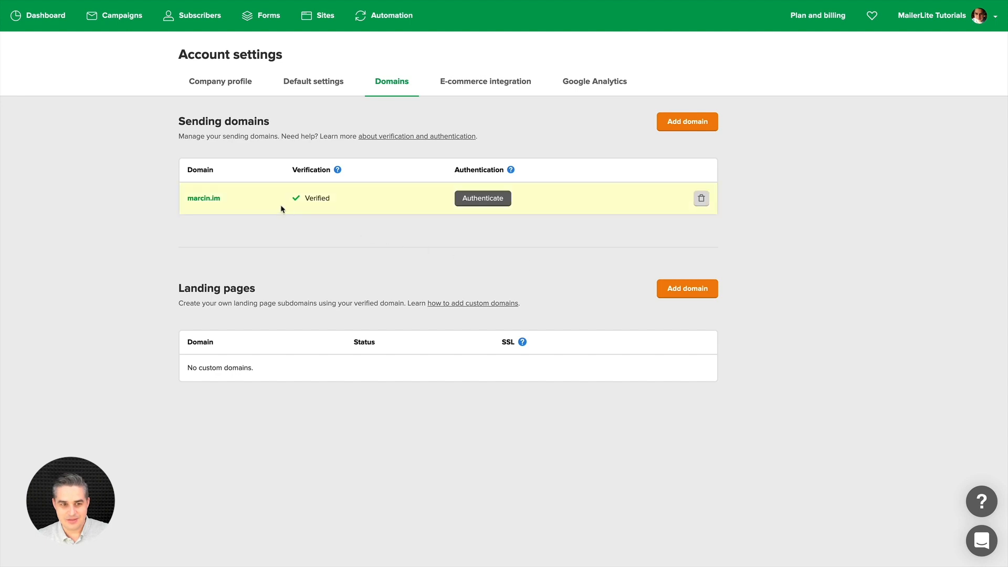
mouse_move(316, 196)
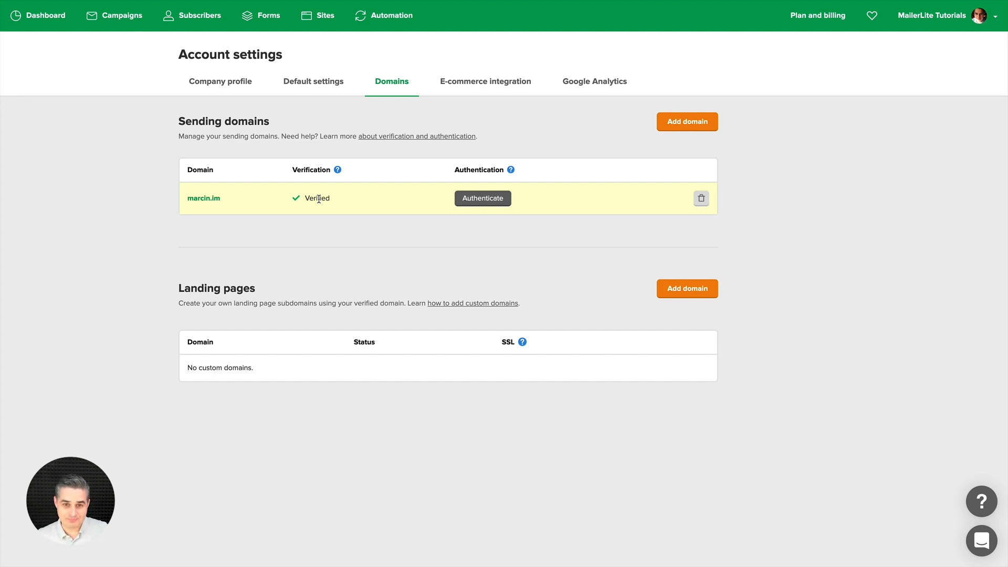
mouse_move(491, 212)
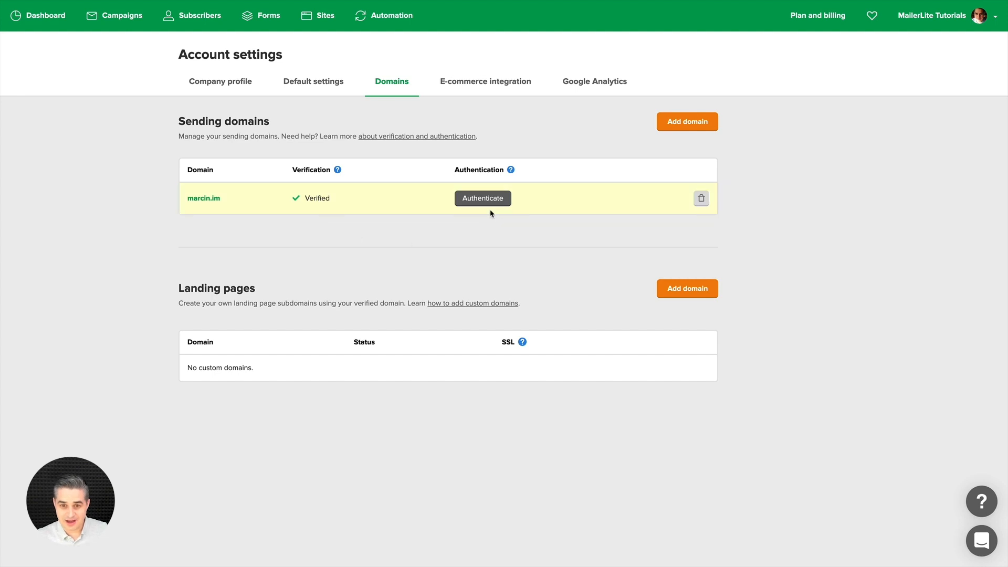
Step: Open the Domain authentication dialog for marcin.im to view DKIM and SPF records
click(483, 198)
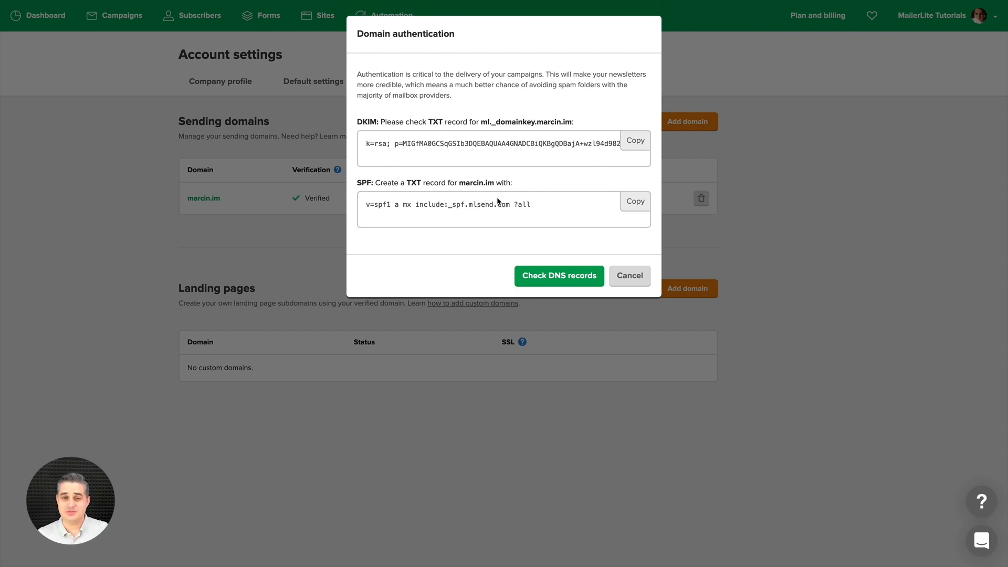
mouse_move(184, 204)
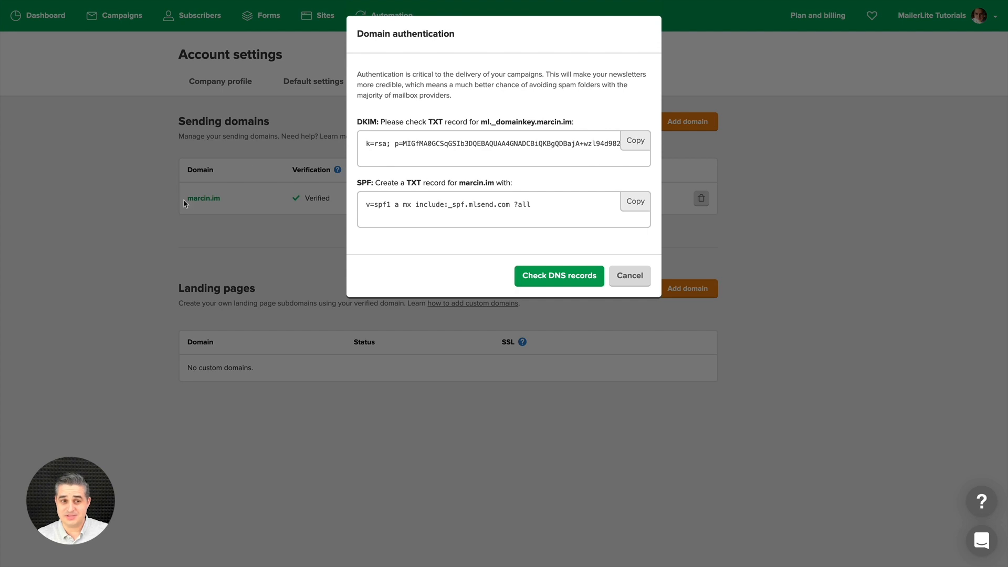
mouse_move(192, 204)
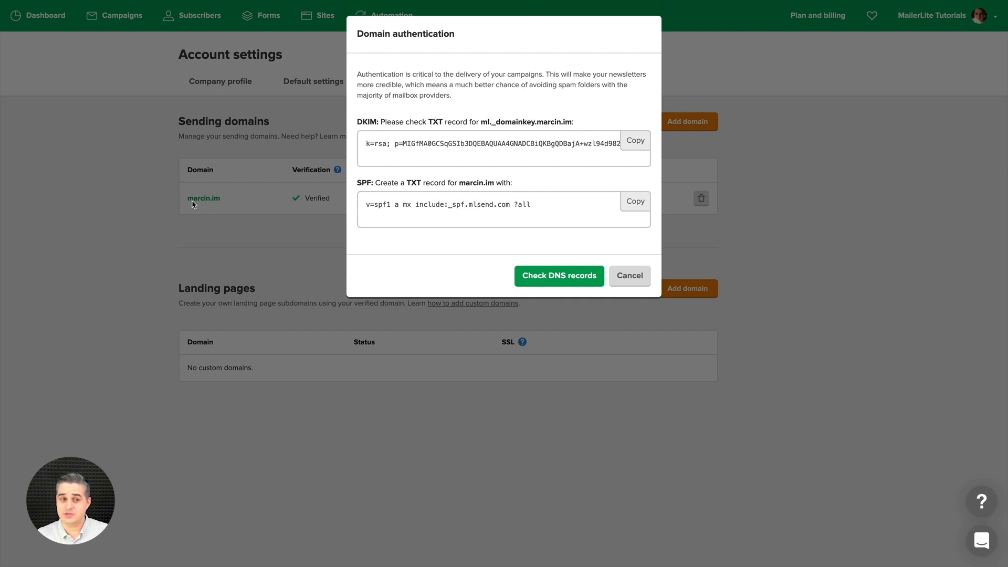
mouse_move(352, 201)
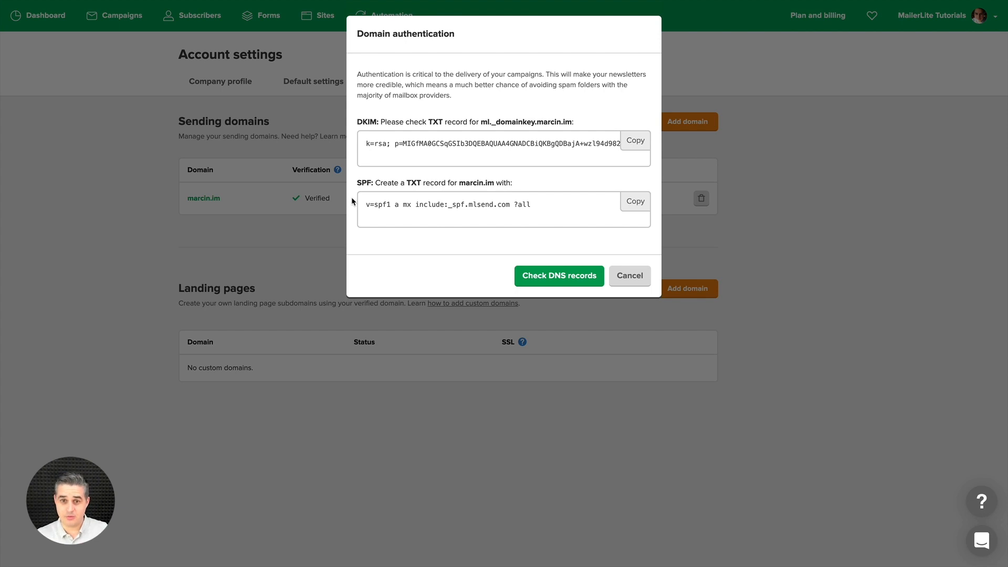
mouse_move(325, 210)
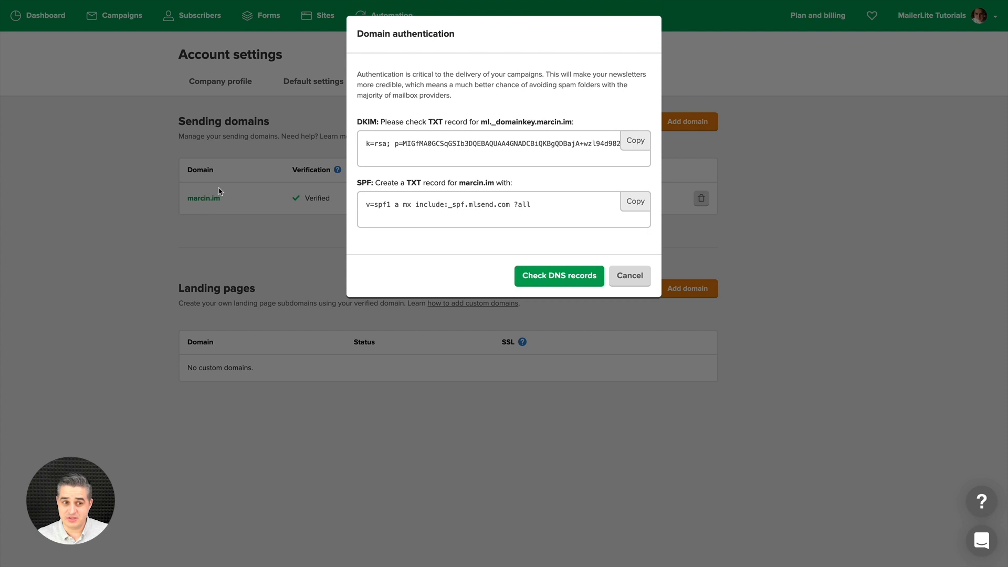
mouse_move(200, 212)
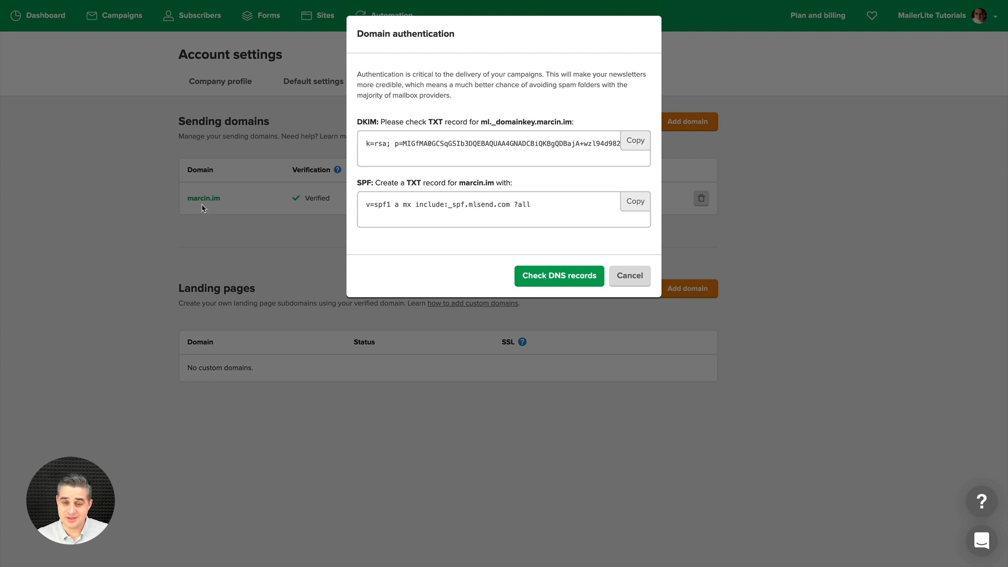
mouse_move(507, 154)
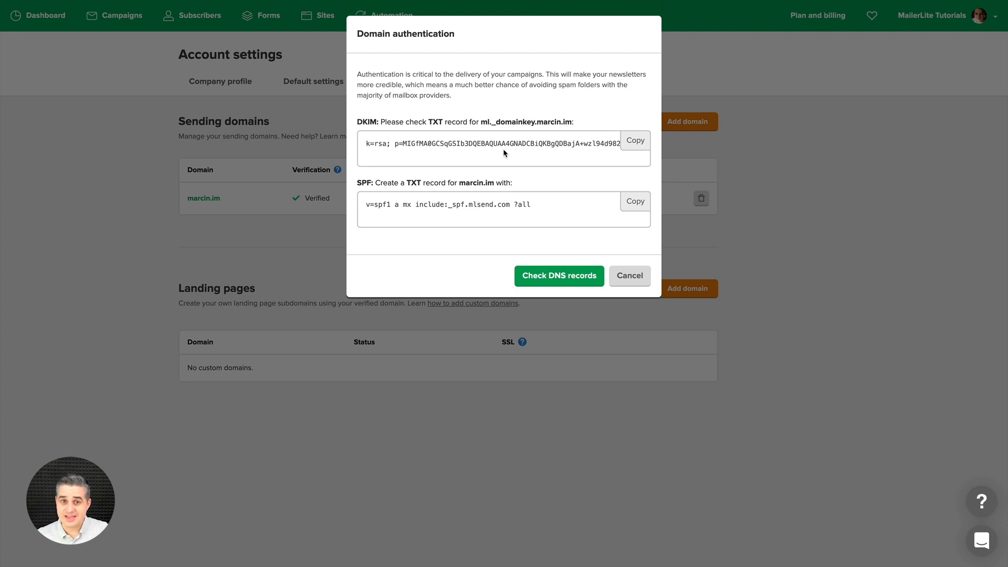
mouse_move(442, 118)
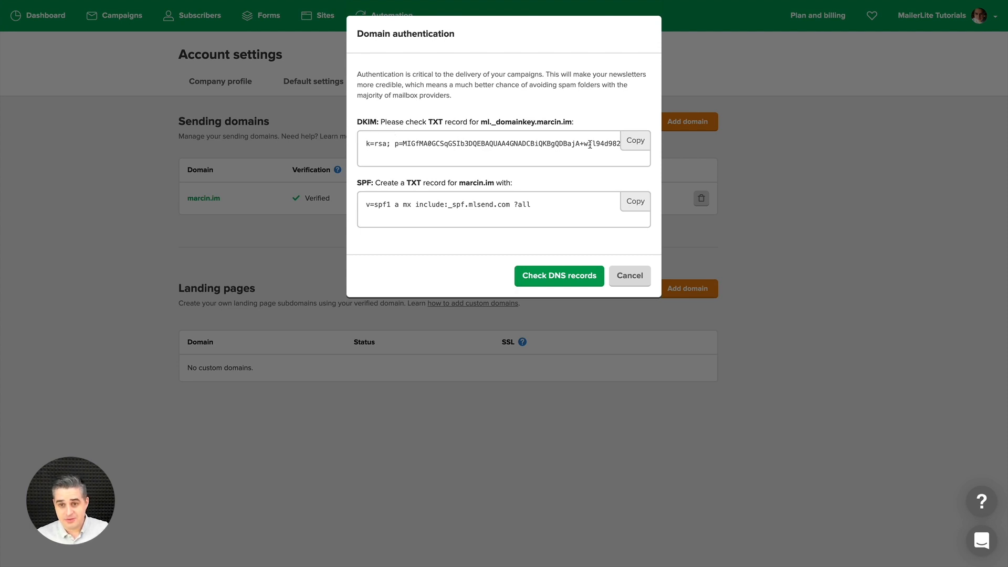
click(634, 140)
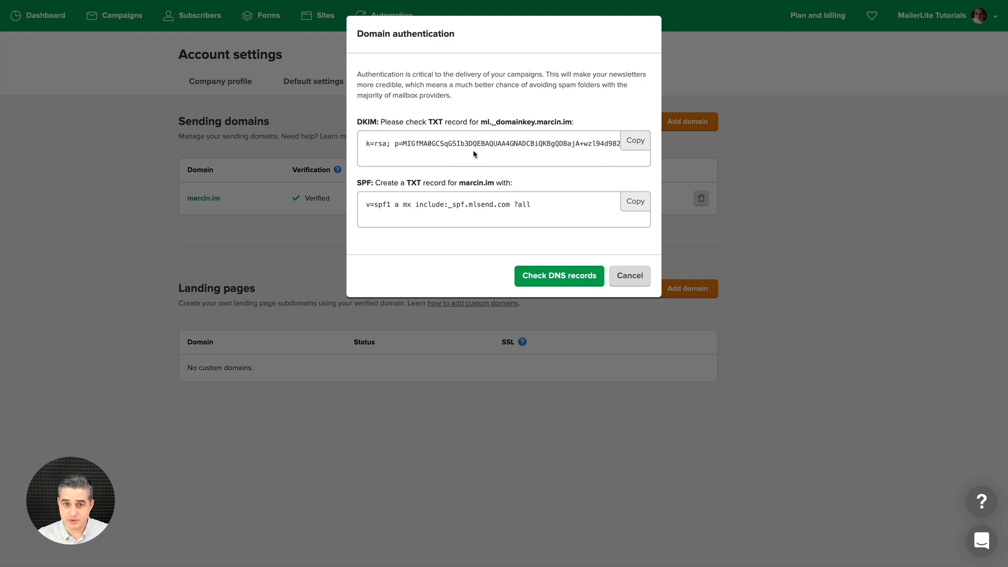
mouse_move(487, 123)
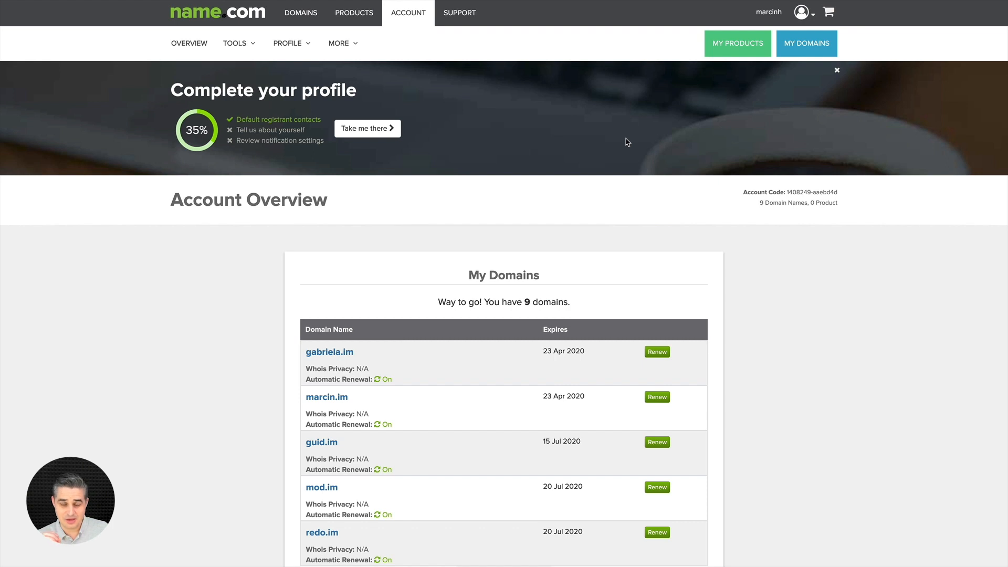
mouse_move(402, 129)
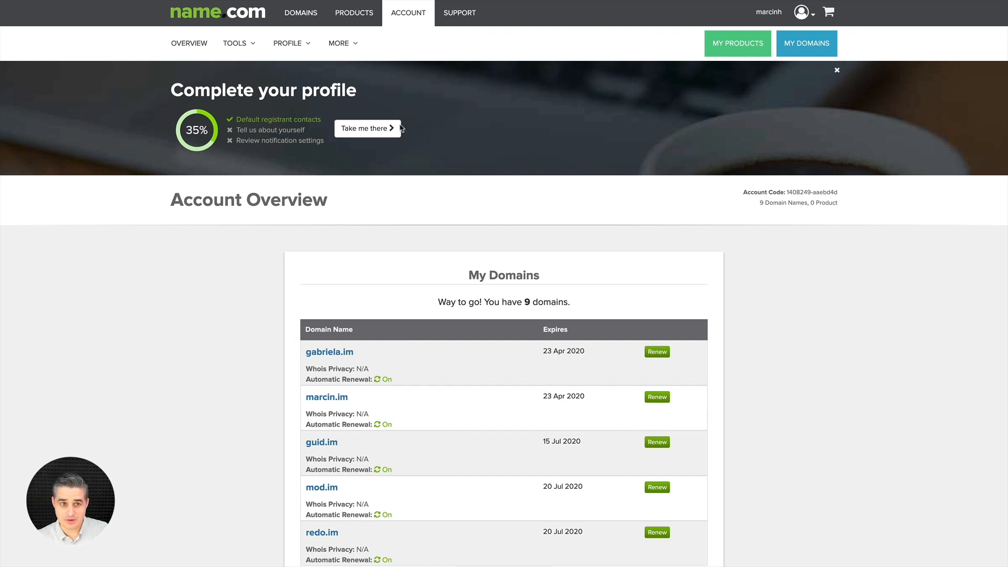
mouse_move(808, 43)
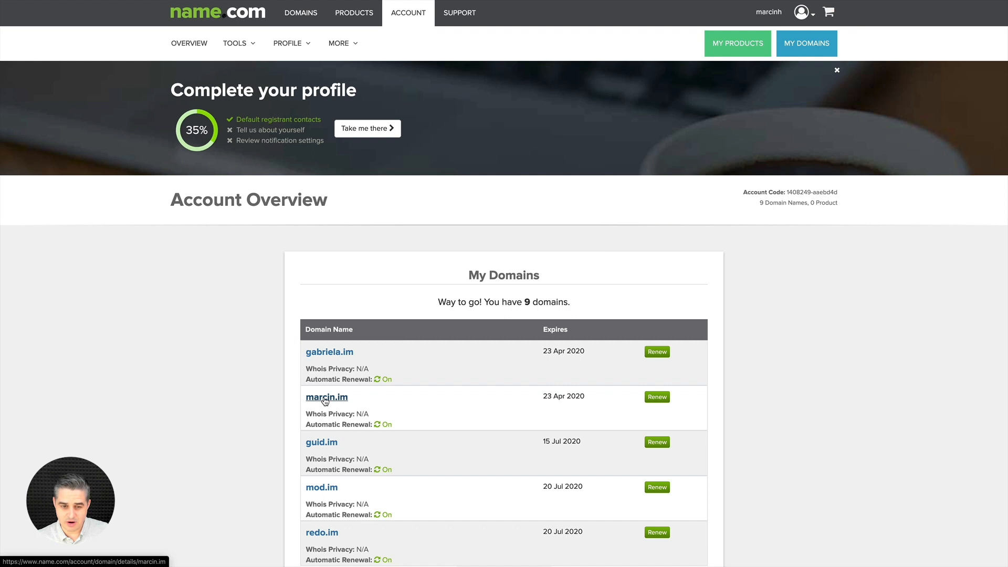
Step: Open marcin.im from My Domains and go to its DNS records
click(326, 397)
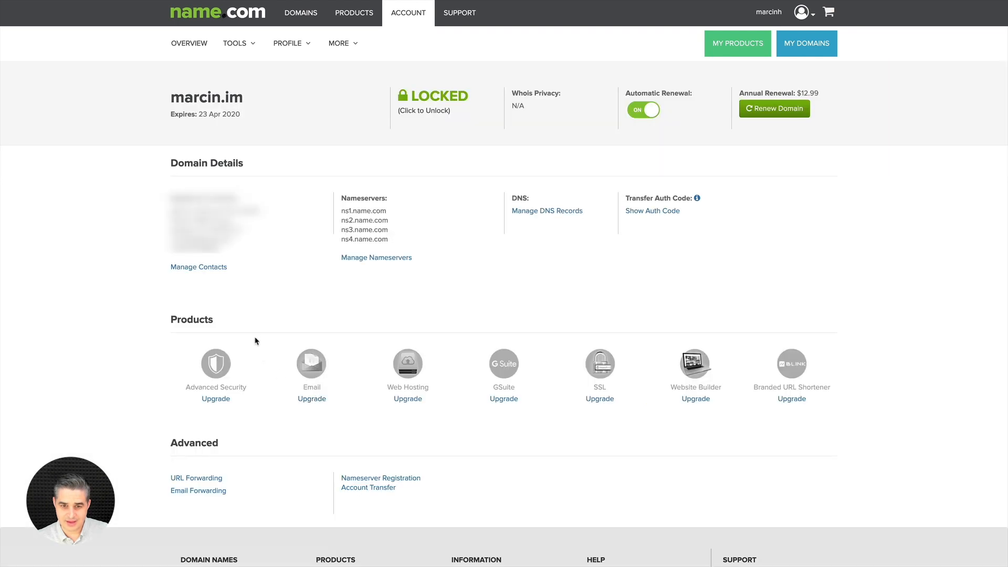
mouse_move(291, 306)
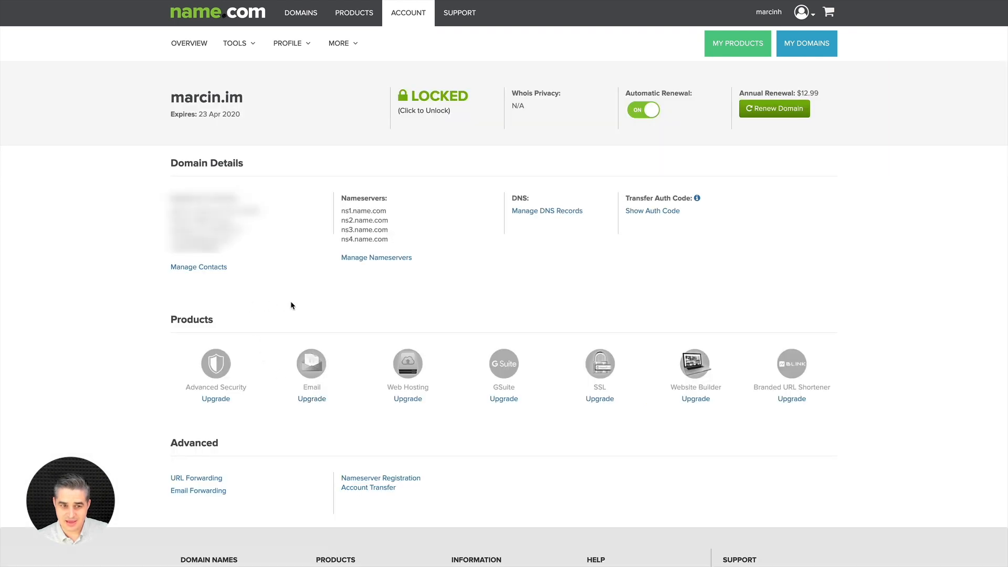
mouse_move(180, 128)
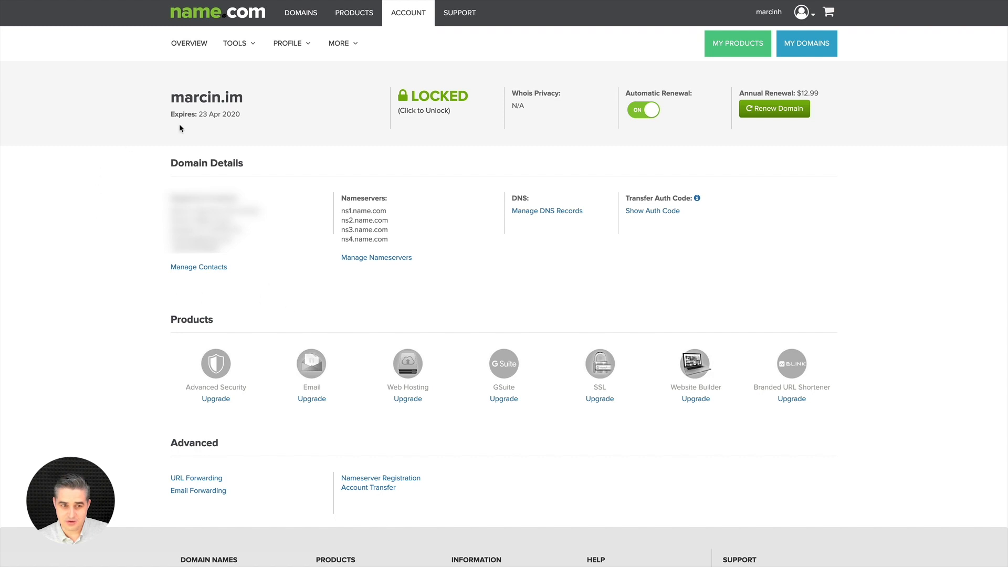
mouse_move(321, 194)
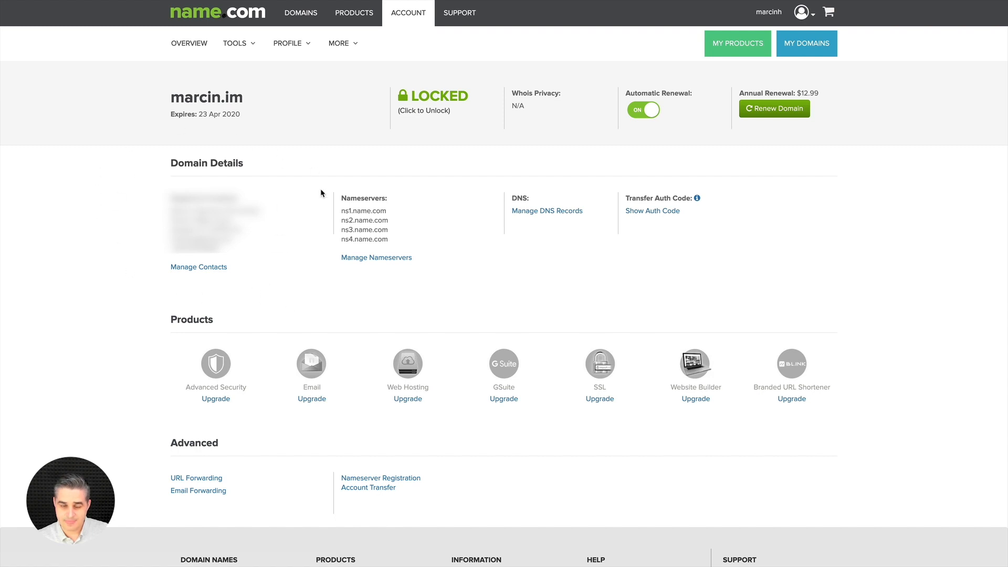
mouse_move(358, 267)
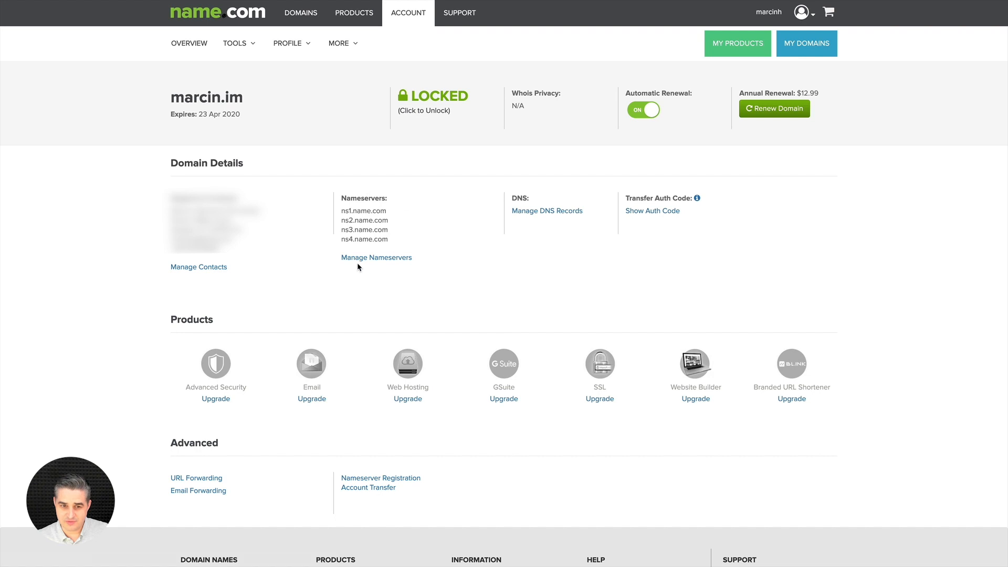
mouse_move(373, 217)
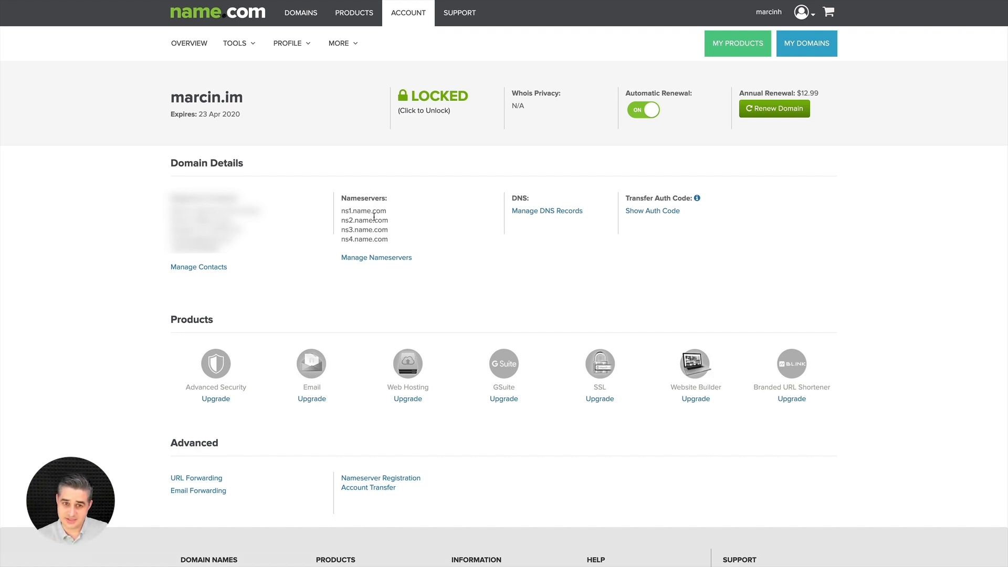
mouse_move(384, 196)
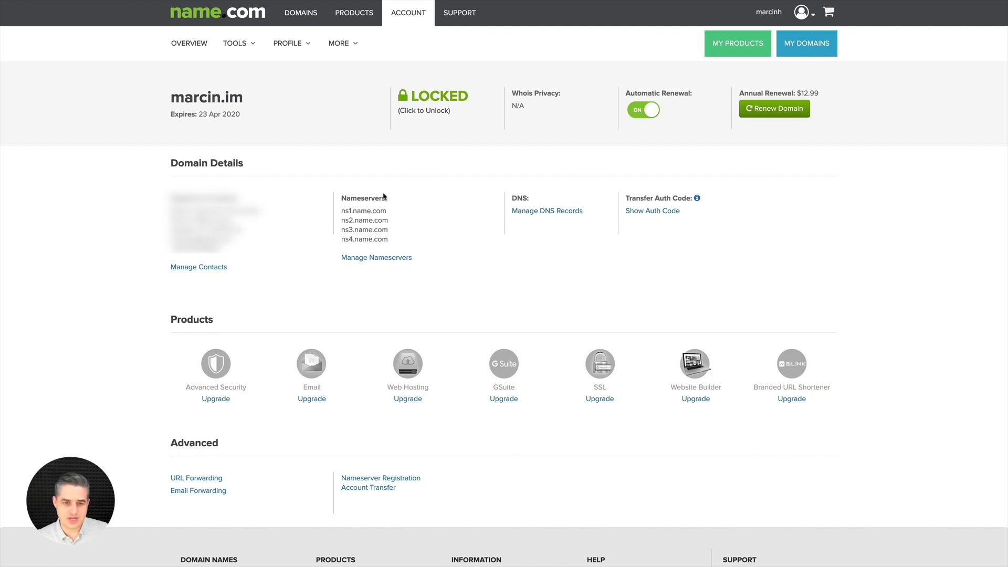
mouse_move(397, 240)
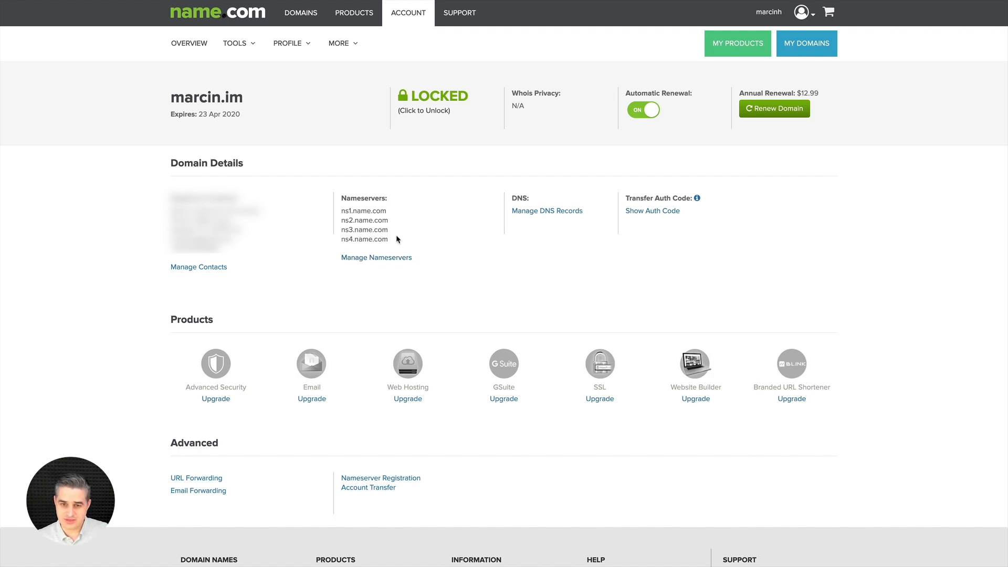
mouse_move(421, 240)
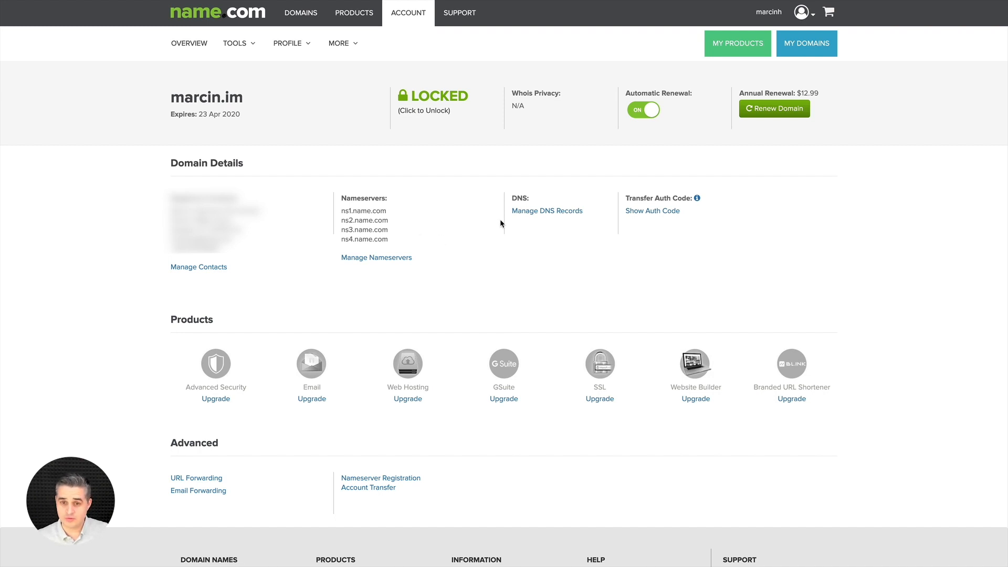
mouse_move(582, 233)
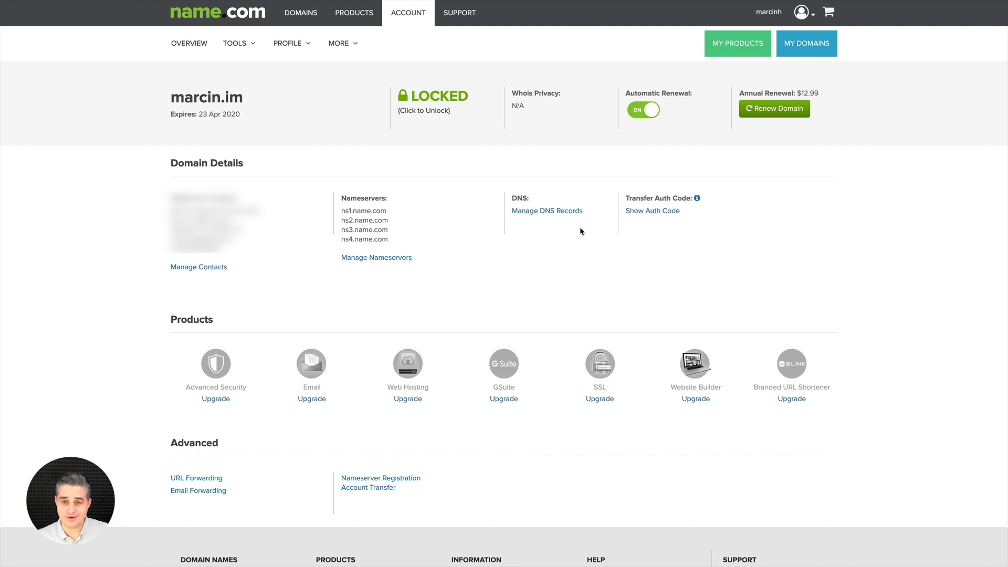
click(547, 210)
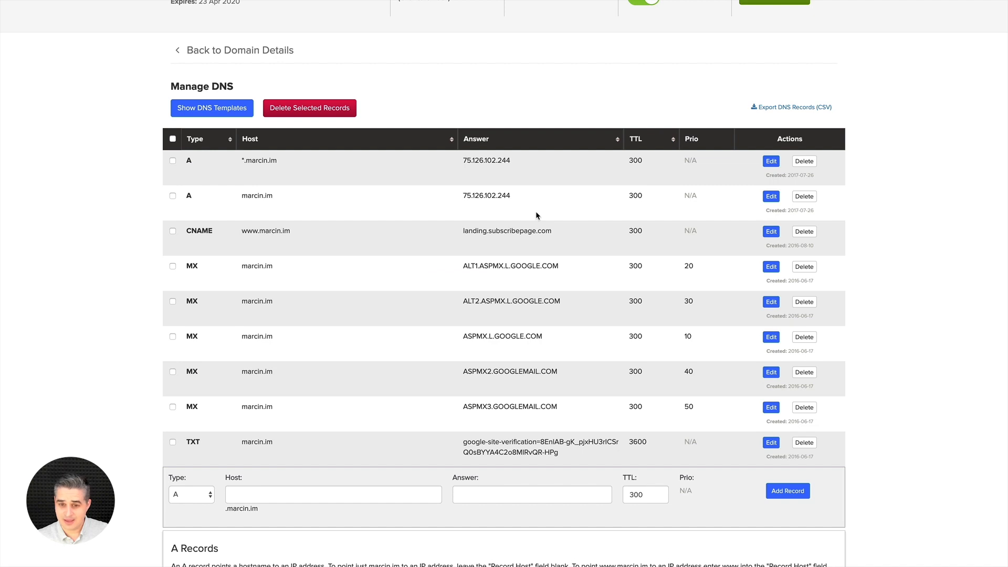
mouse_move(495, 218)
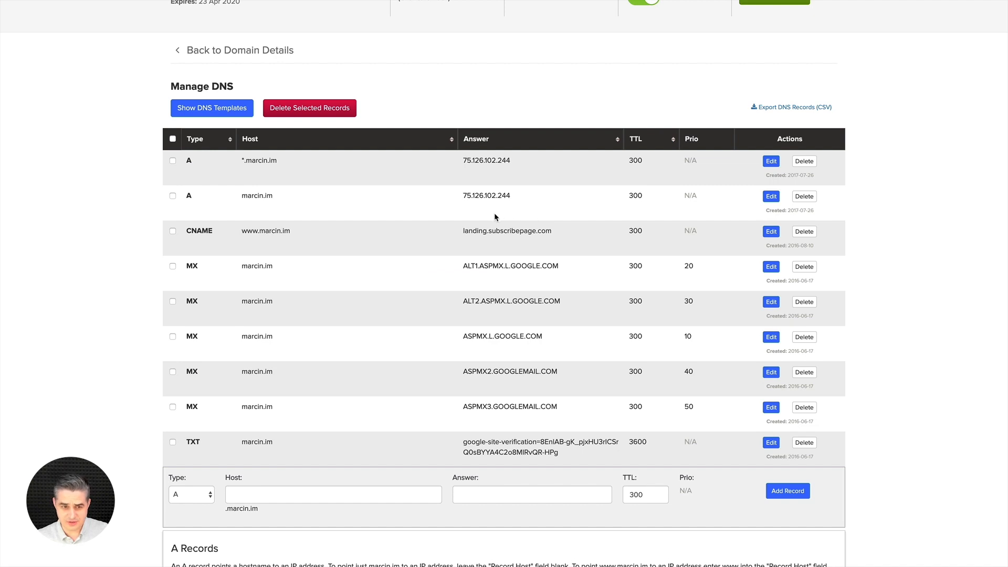
mouse_move(349, 357)
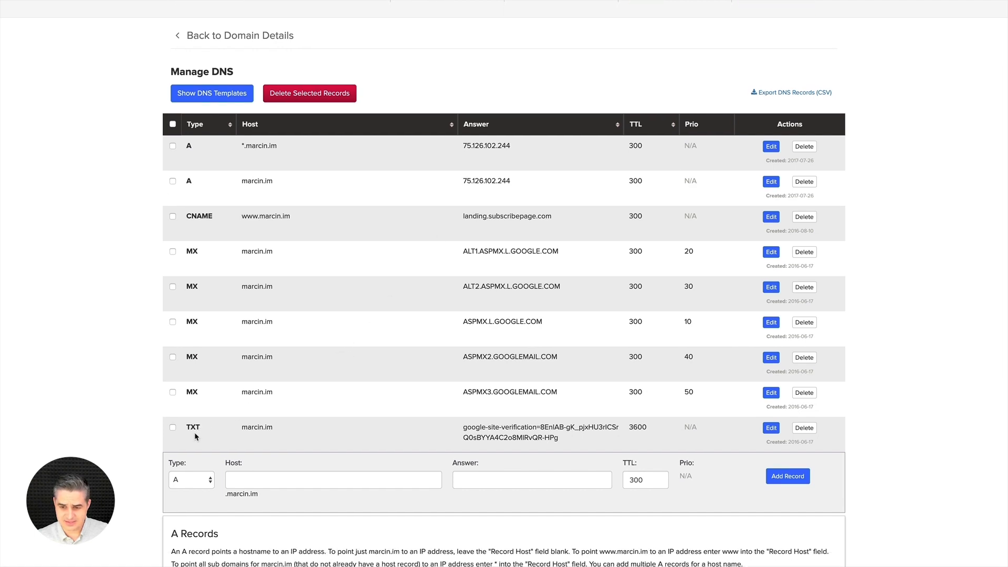
mouse_move(415, 427)
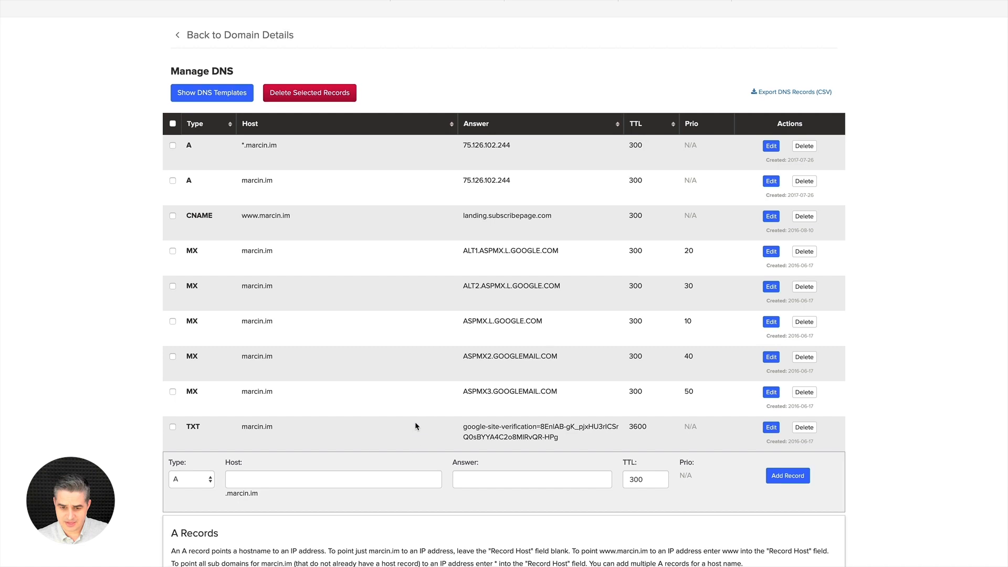
Step: Set the new DNS record's type to TXT on the marcin.im DNS page
scroll(up, 3)
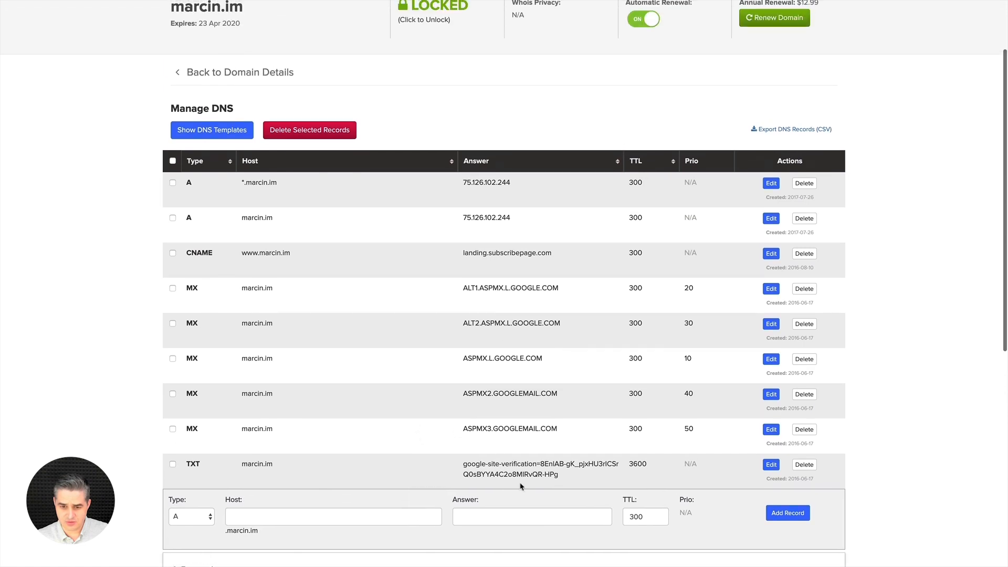
mouse_move(507, 471)
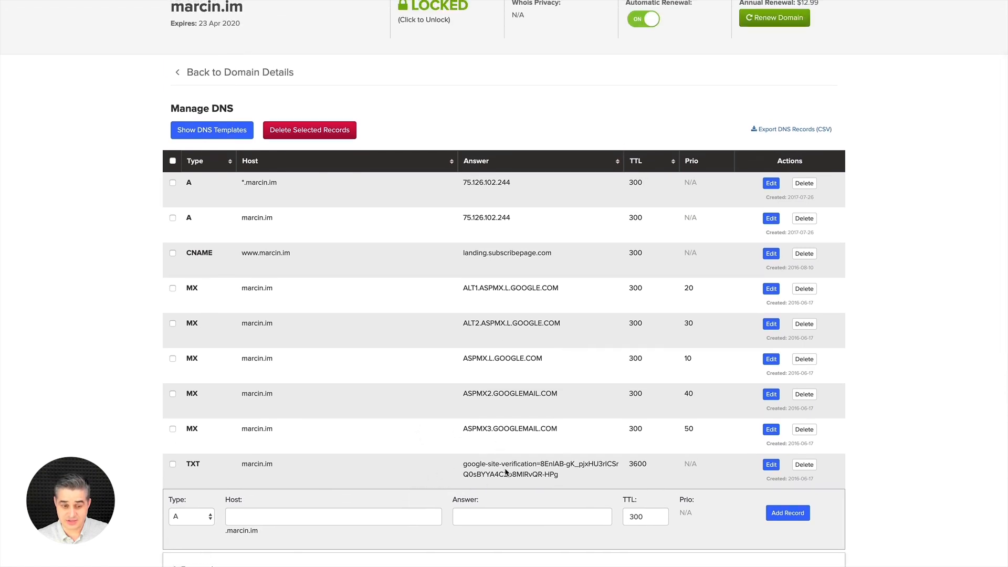
mouse_move(455, 464)
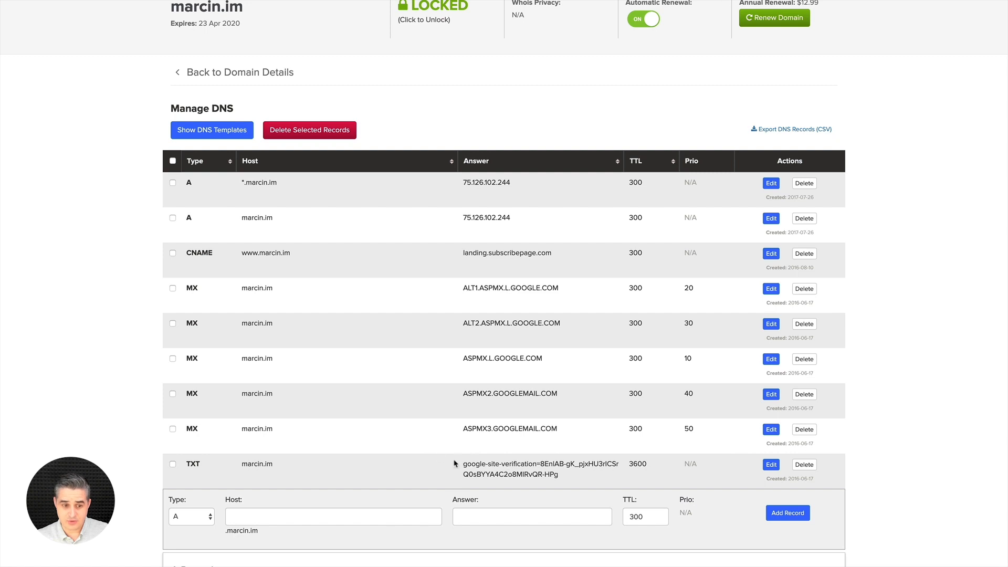
click(191, 517)
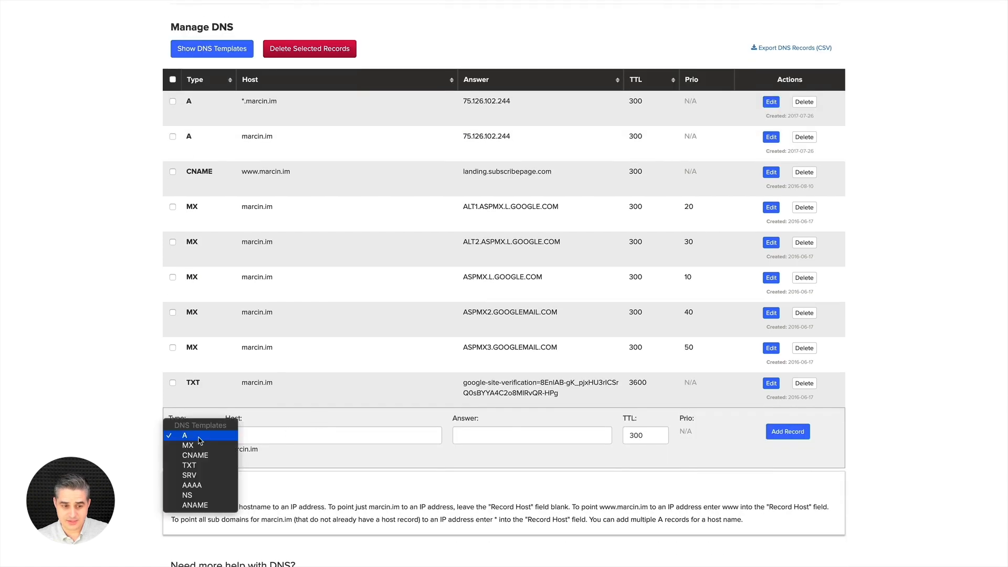
click(189, 465)
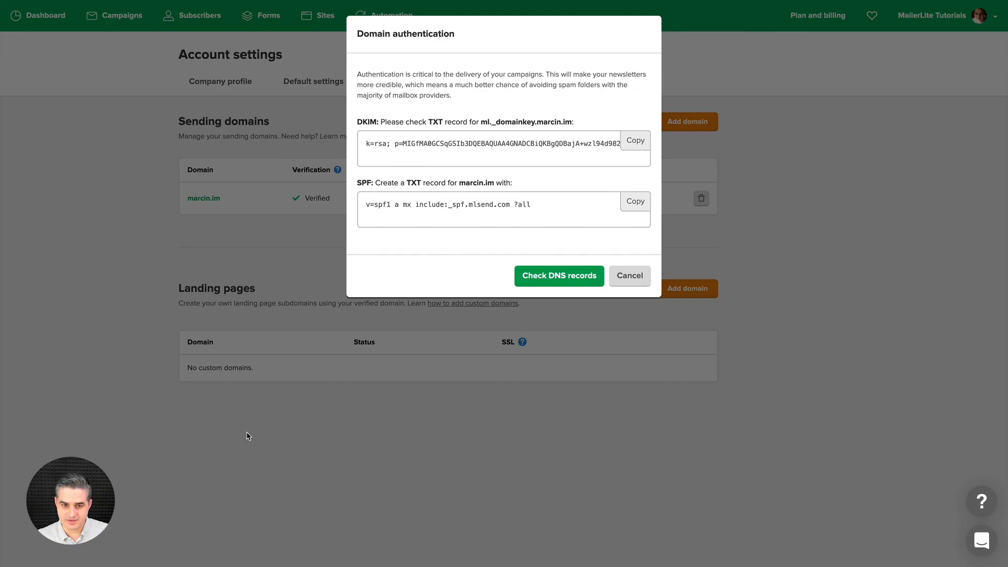
mouse_move(474, 117)
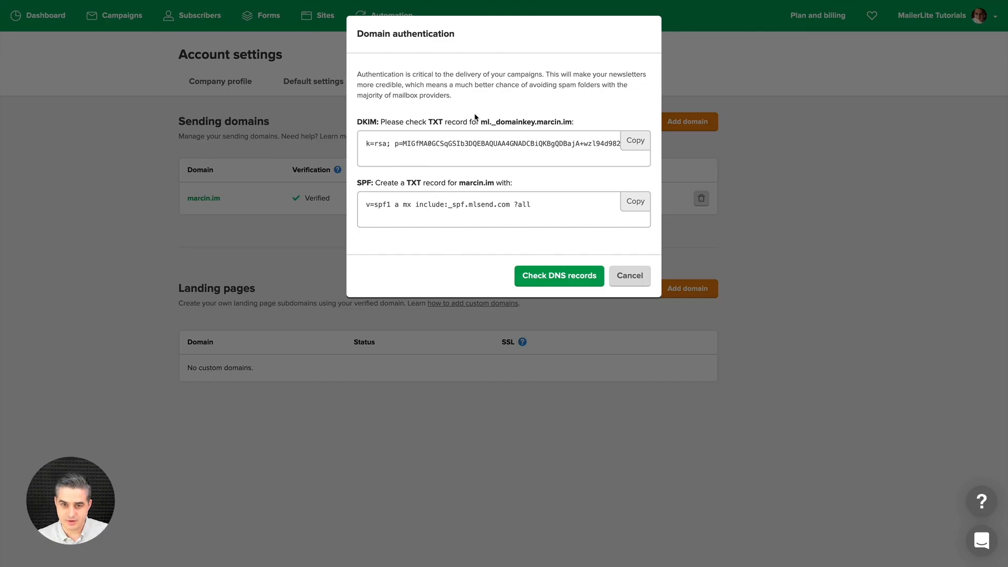
mouse_move(488, 121)
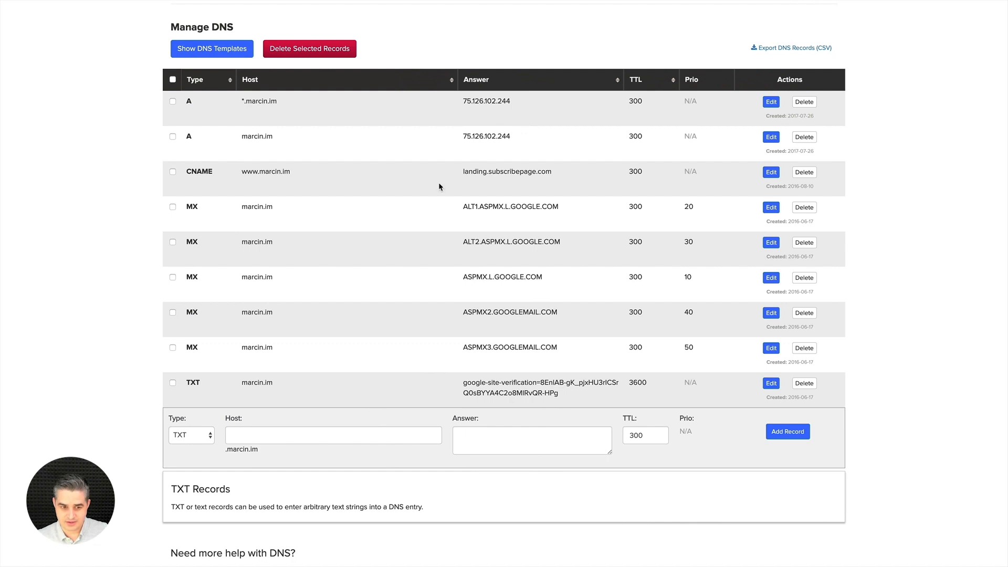
Step: Add a TXT record with host ml._domainkey holding the MailerLite DKIM key
text(ml._domainkey)
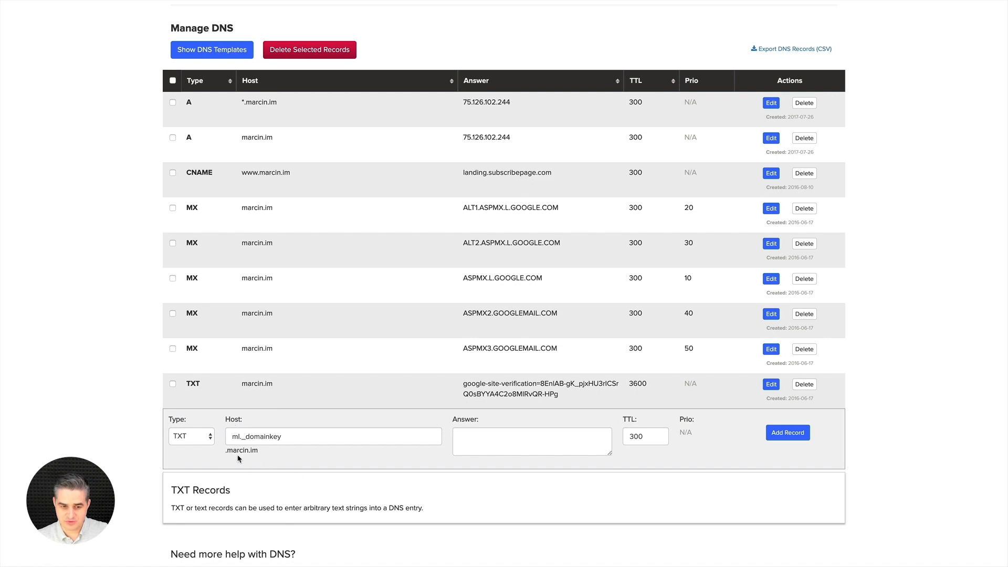
mouse_move(261, 453)
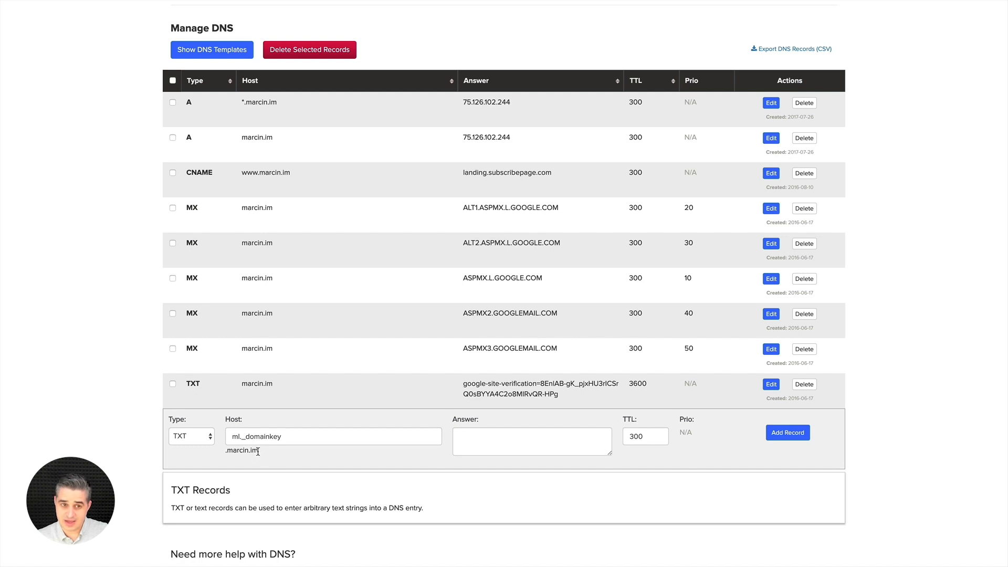
mouse_move(416, 478)
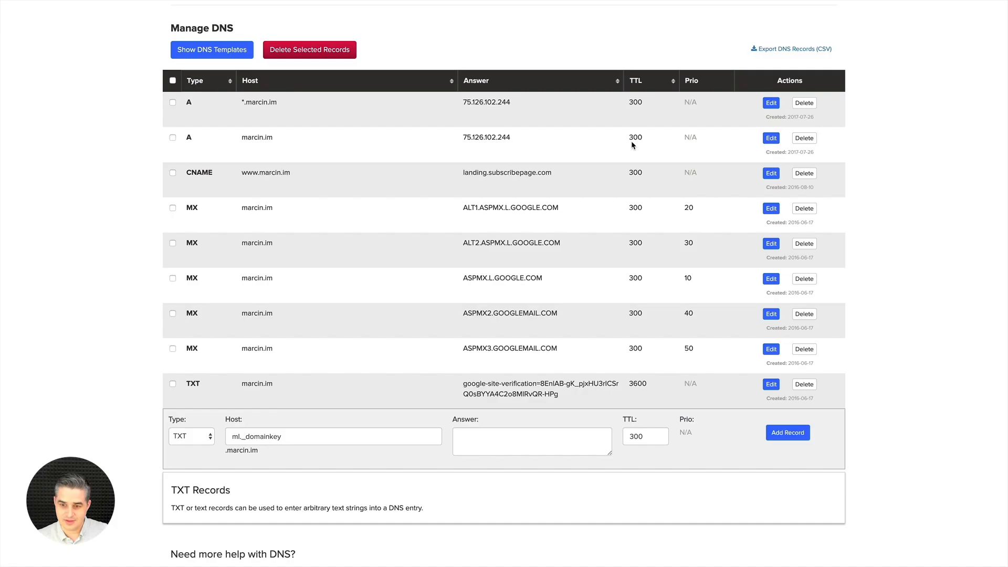
click(532, 441)
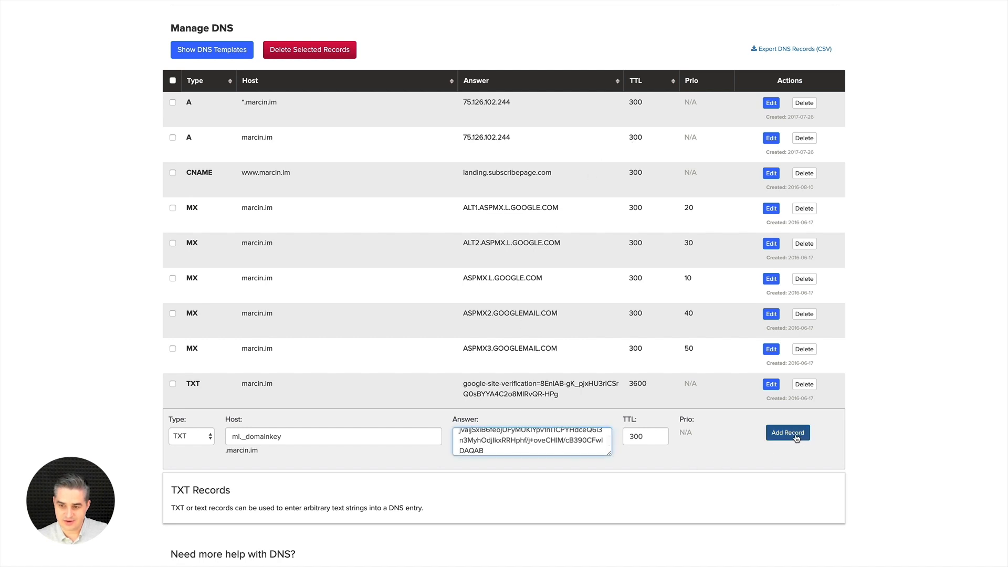
click(787, 432)
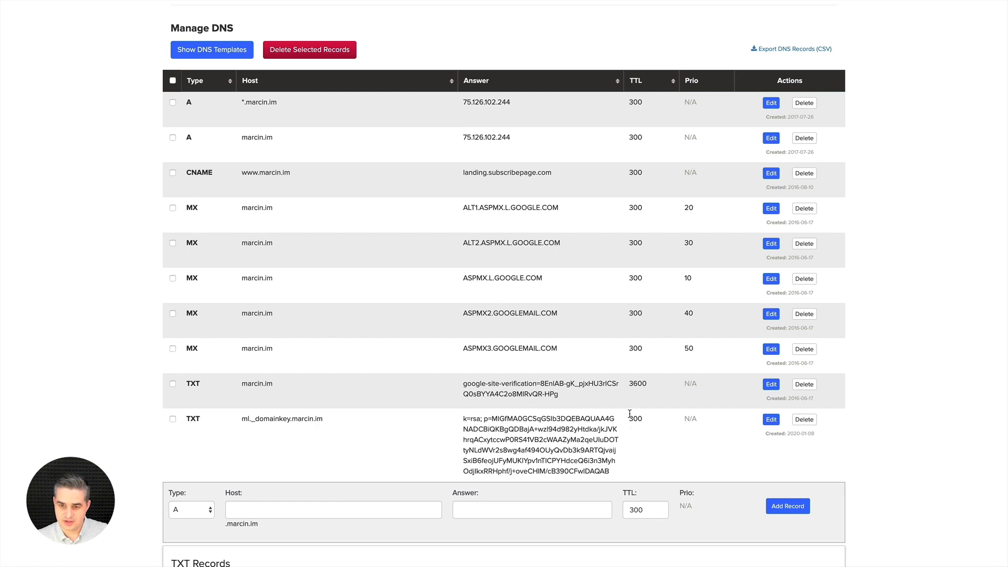
mouse_move(636, 423)
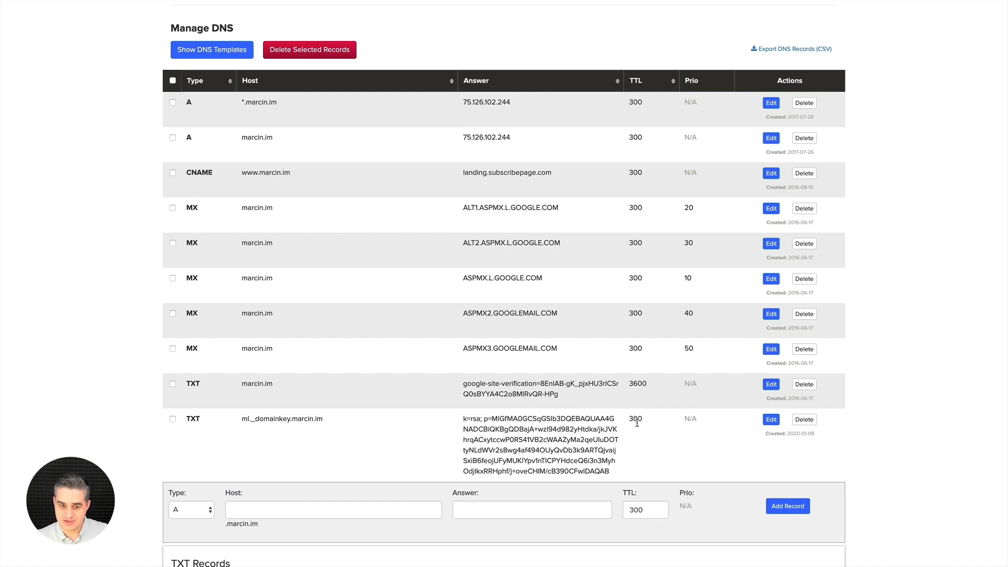
scroll(up, 3)
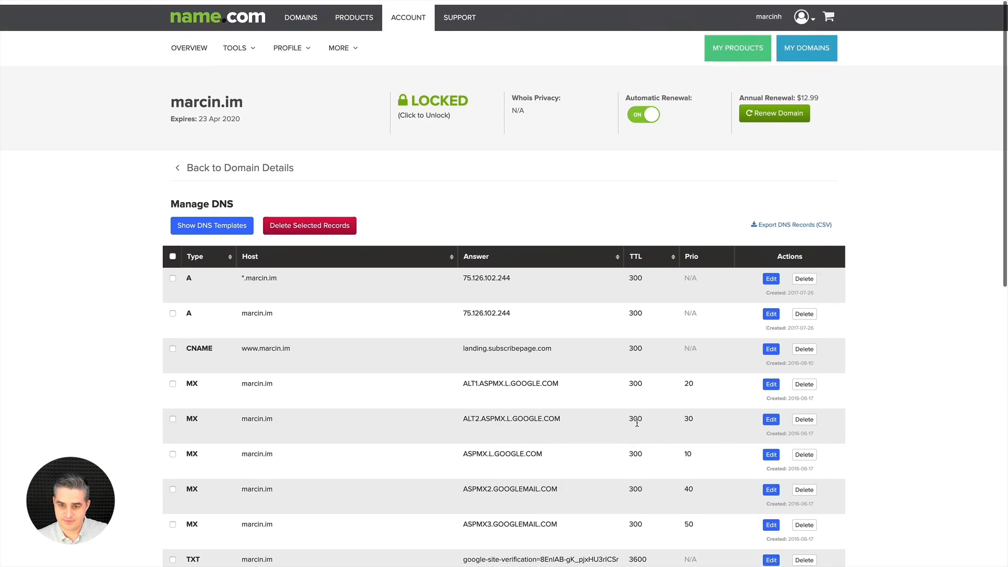
Step: Copy the SPF value from MailerLite's Domain authentication dialog
scroll(down, 3)
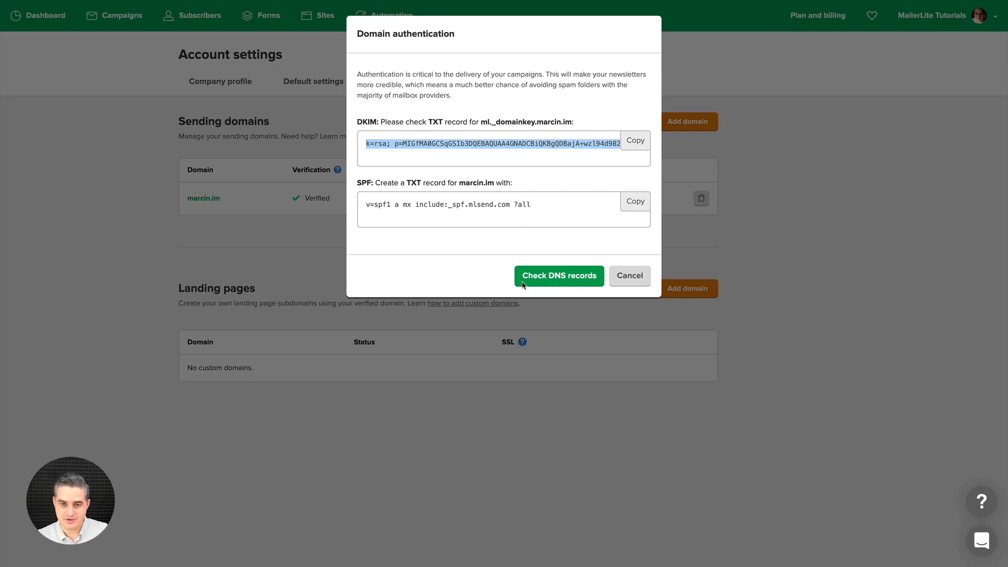
mouse_move(363, 186)
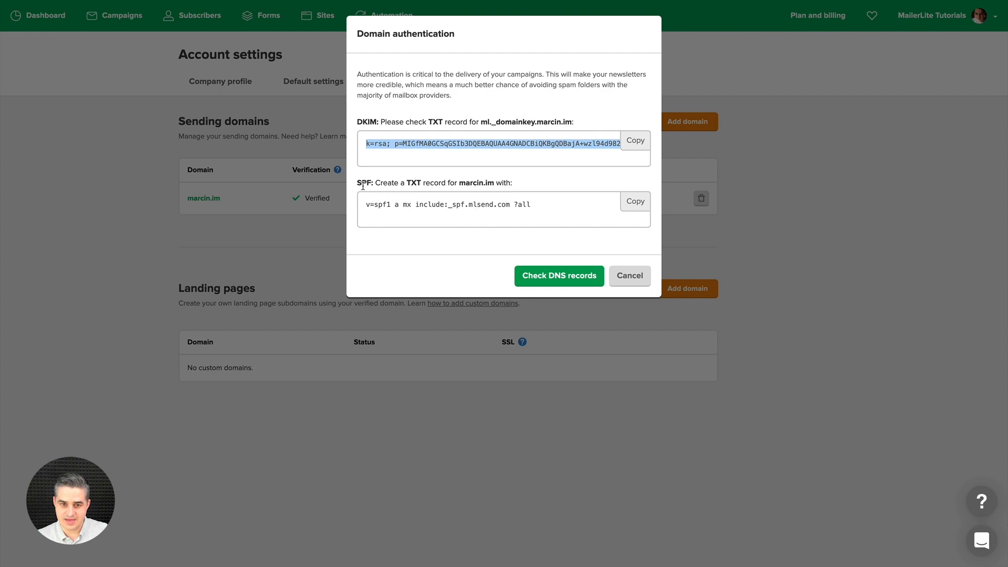
mouse_move(531, 193)
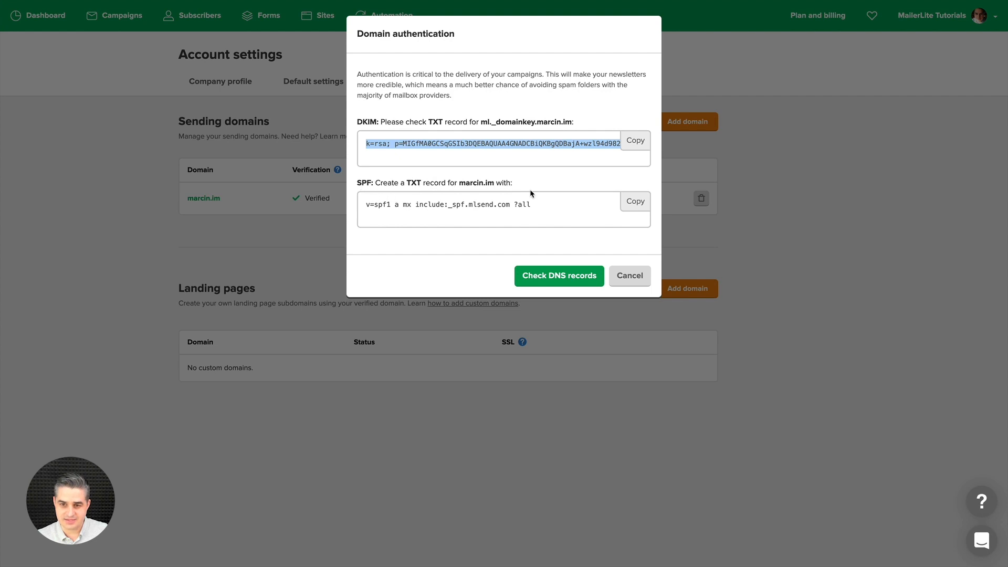
click(635, 201)
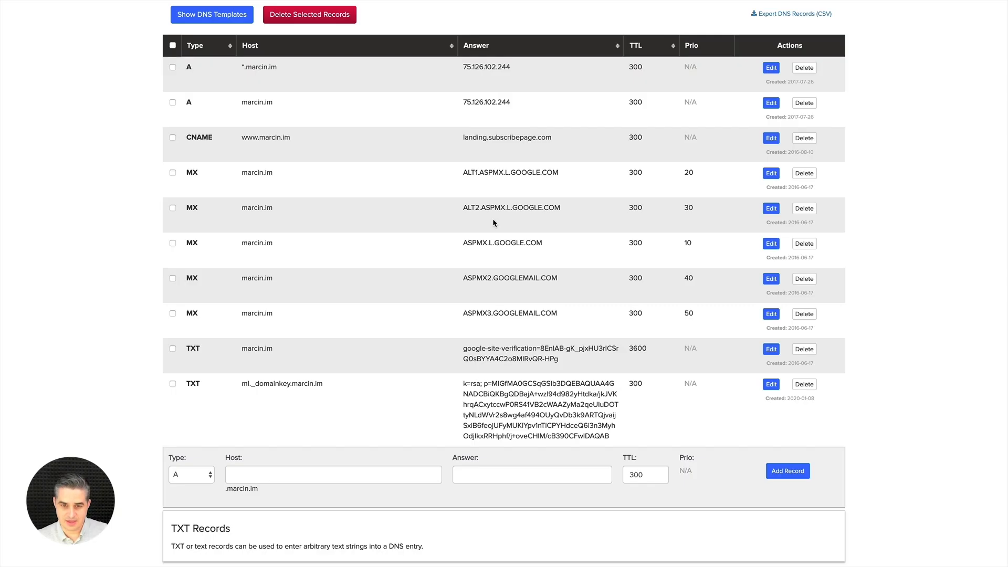
scroll(up, 3)
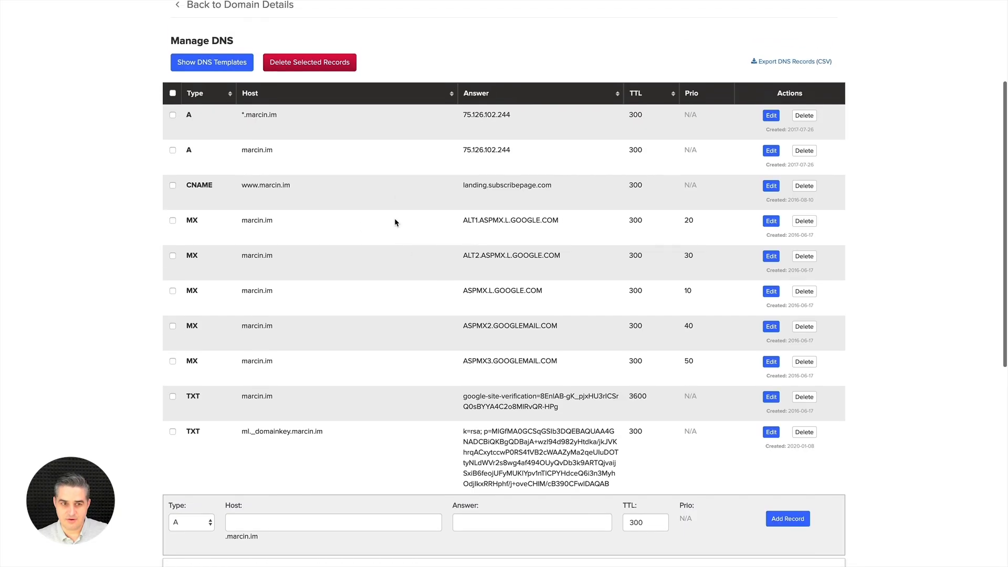
Step: Set the new record type to TXT in name.com
scroll(down, 3)
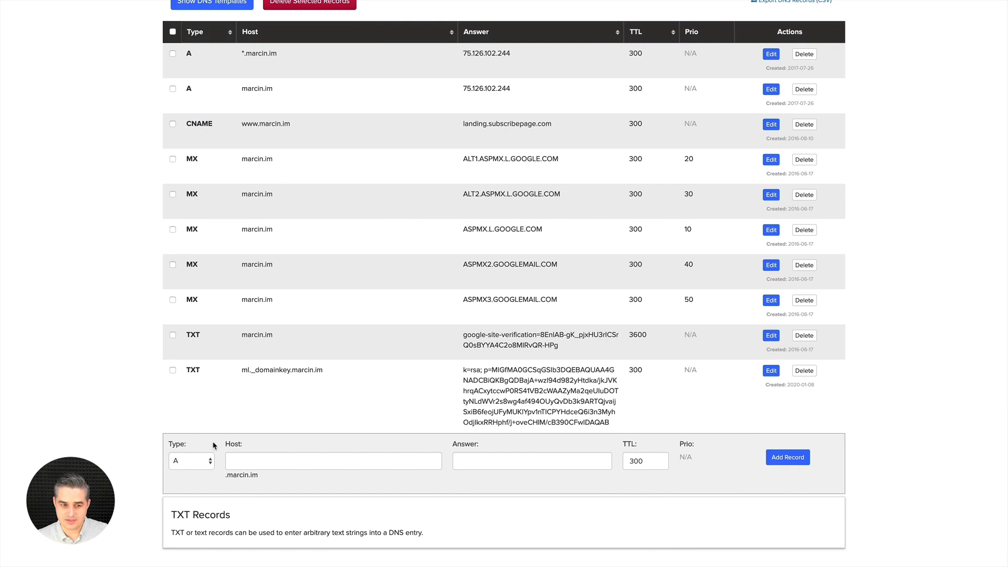
click(190, 460)
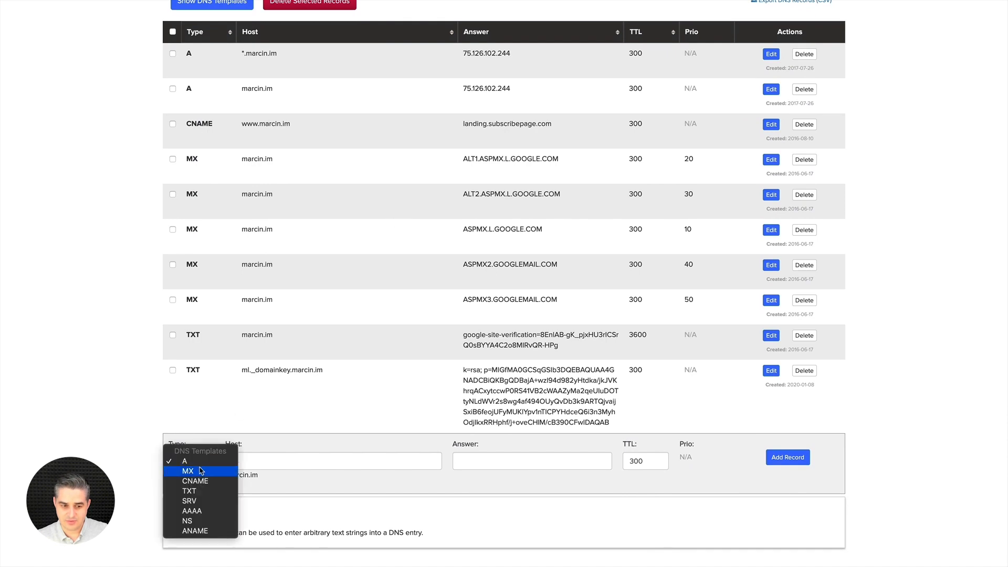
mouse_move(195, 481)
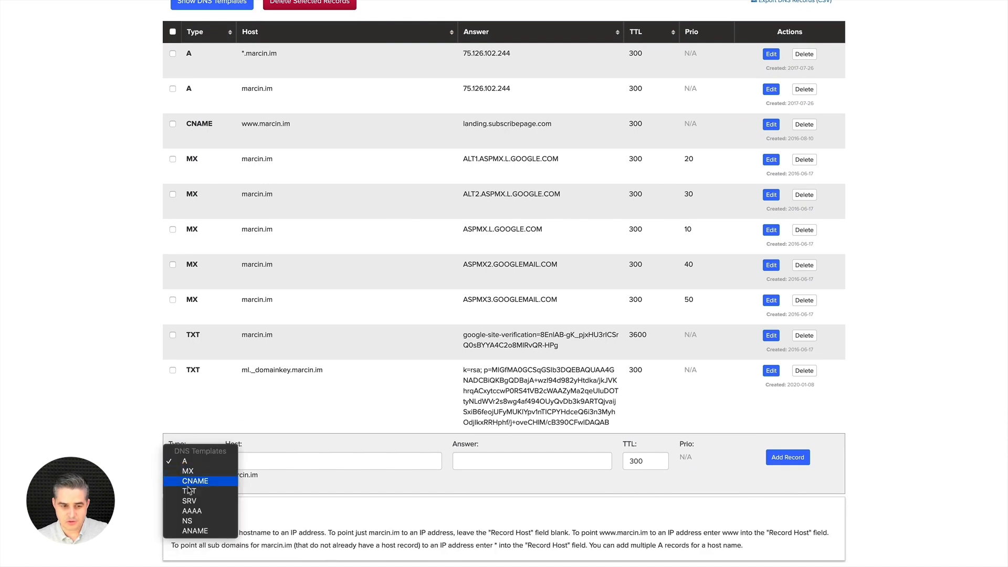
click(189, 490)
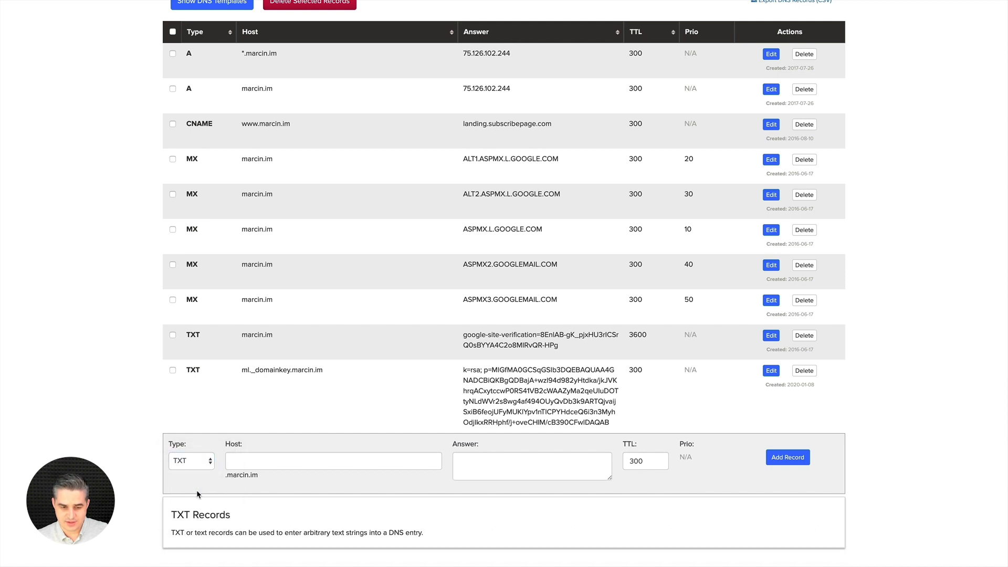
Step: Add a root TXT record with answer v=spf1 a mx include:_spf.mlsend.com ?all
click(332, 461)
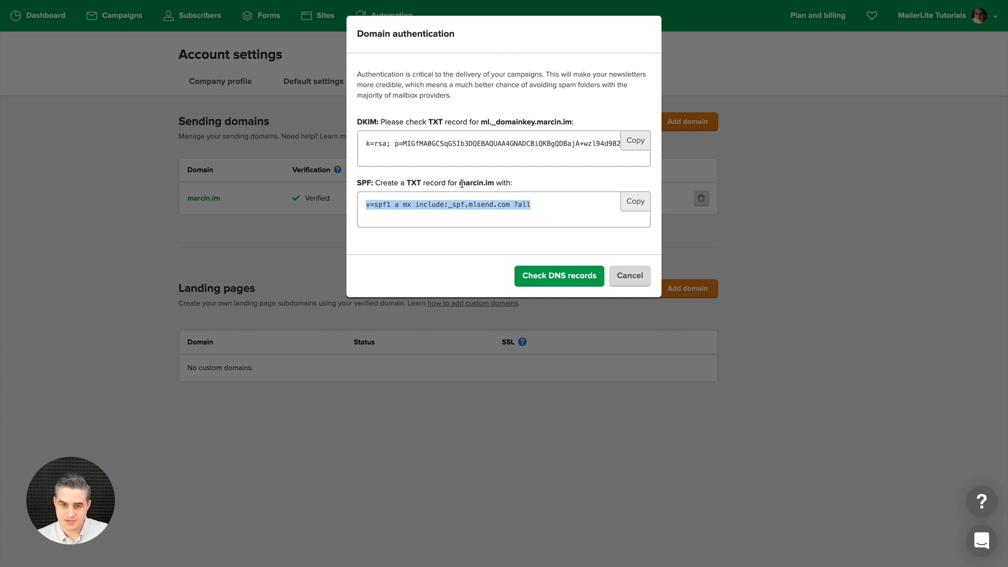
mouse_move(396, 259)
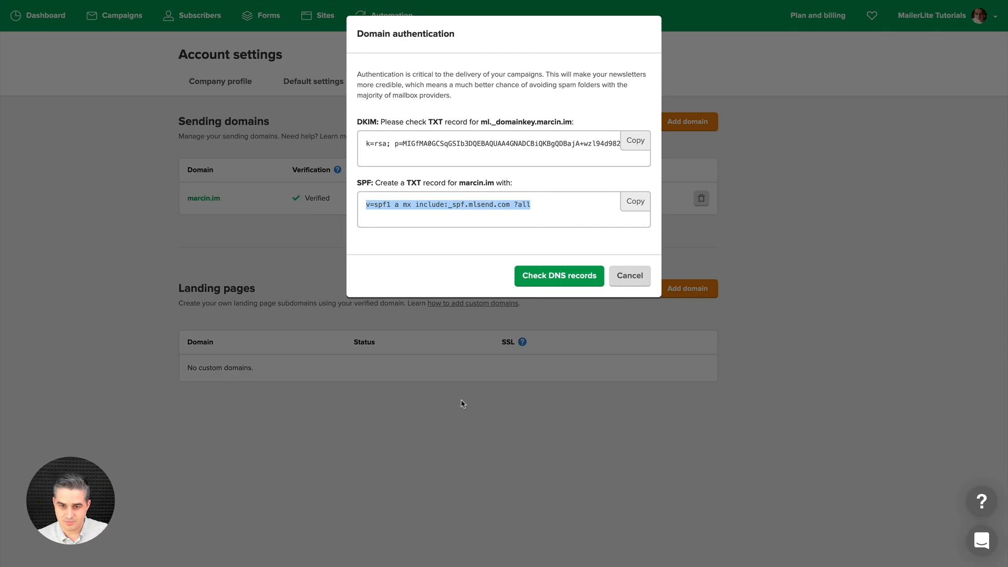
click(634, 200)
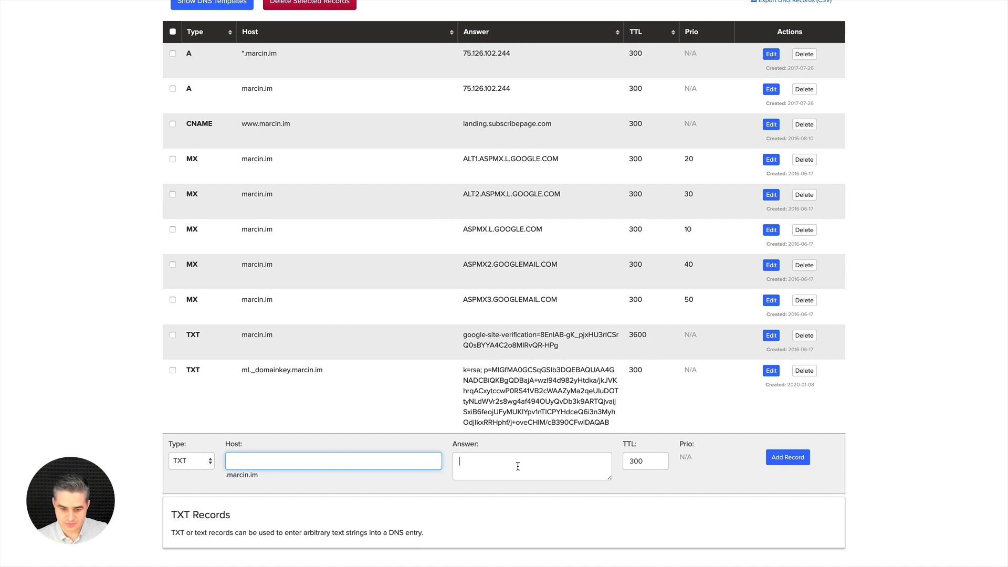
text(v=spf1 a mx include:_spf.mlsend.com ?all)
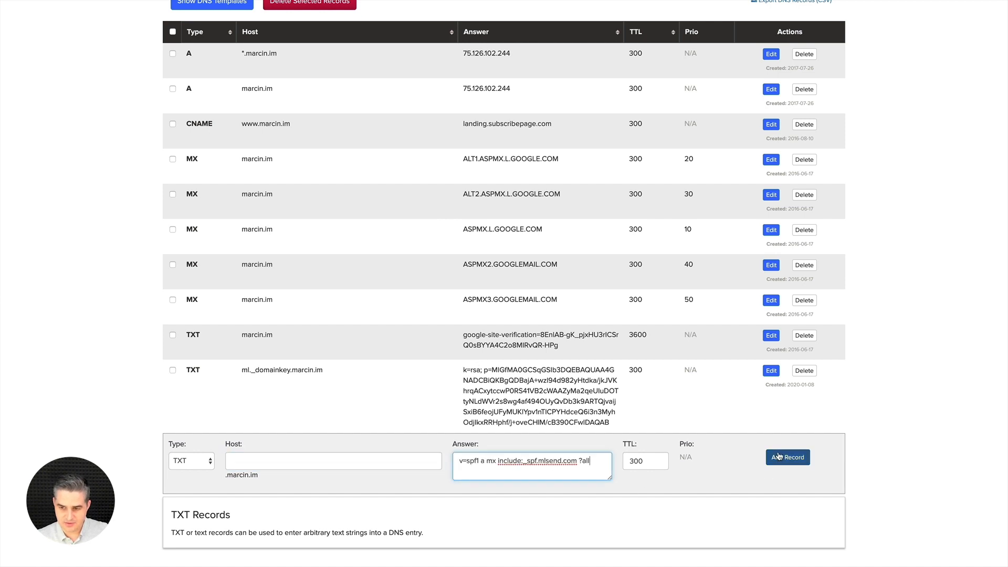
click(787, 457)
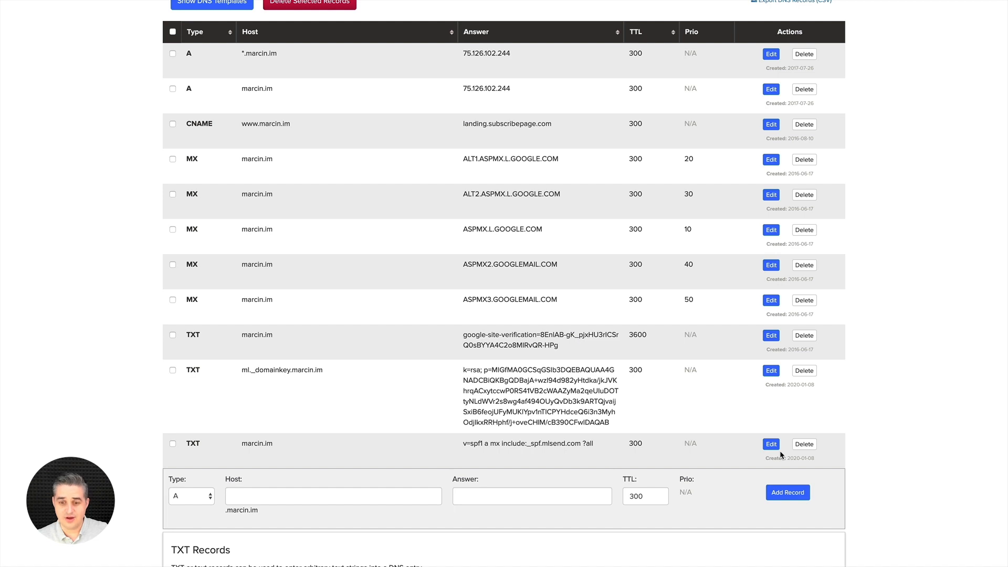
mouse_move(647, 464)
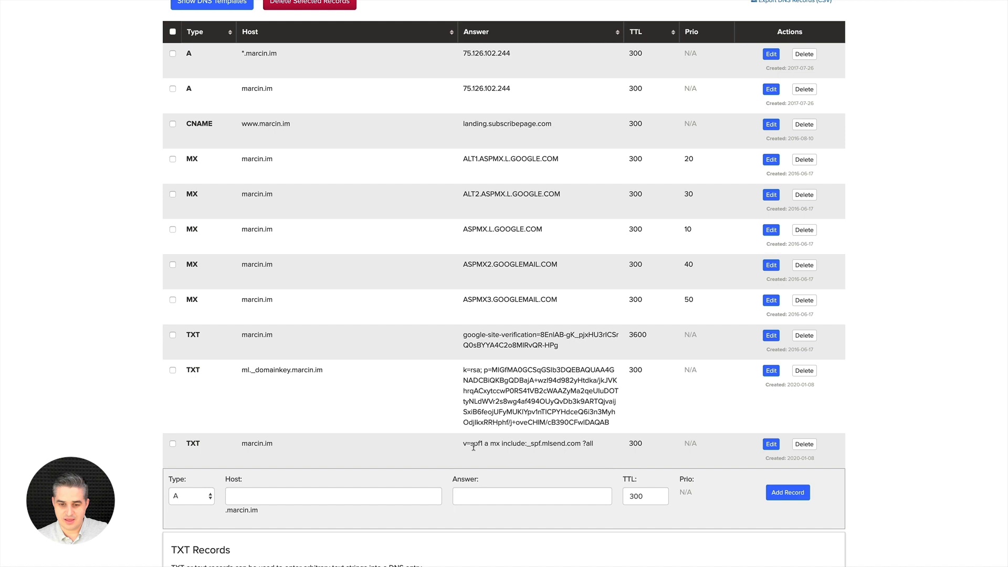
mouse_move(592, 453)
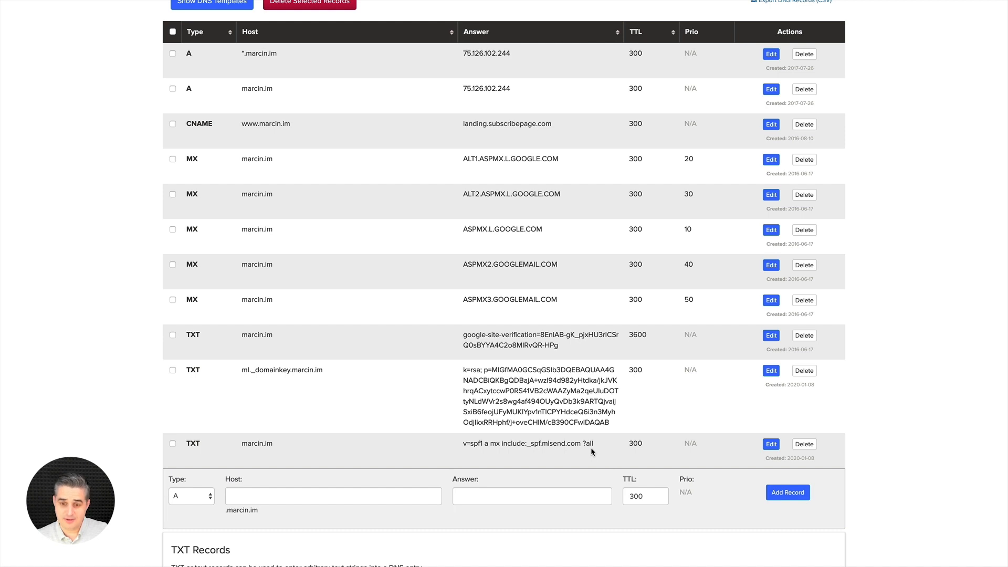
mouse_move(472, 455)
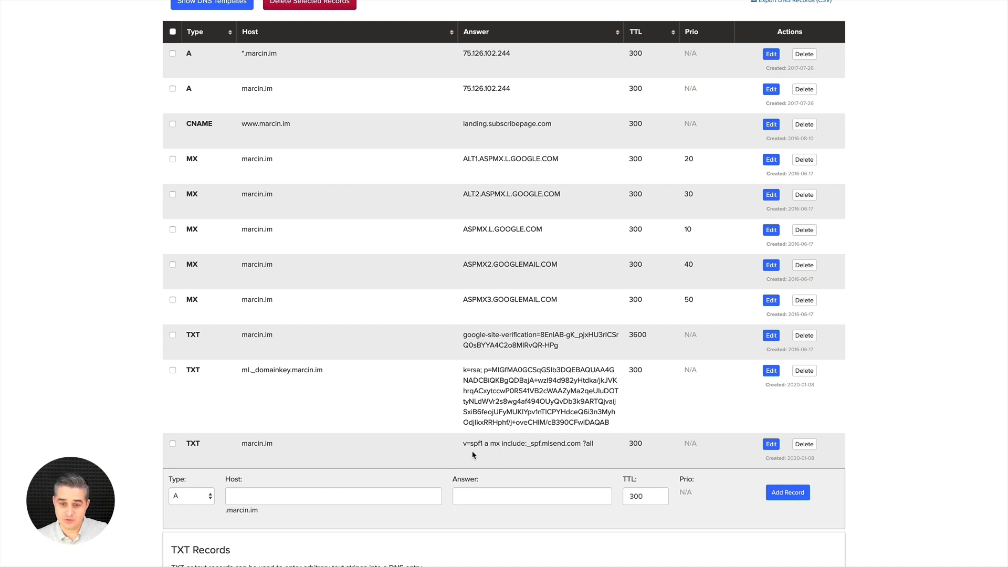
mouse_move(592, 444)
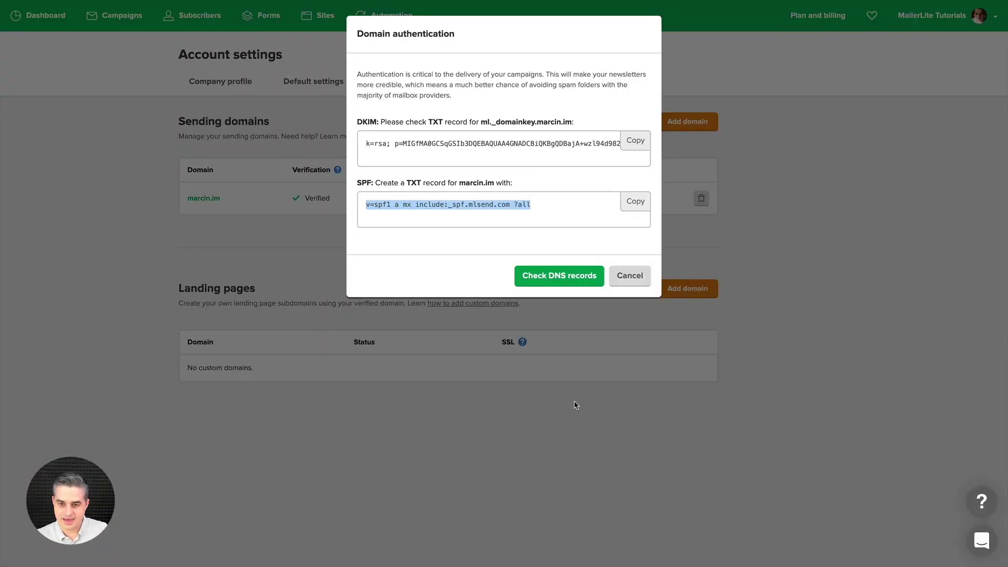
Step: Check marcin.im DNS records twice: DKIM approved, SPF still not found
click(558, 275)
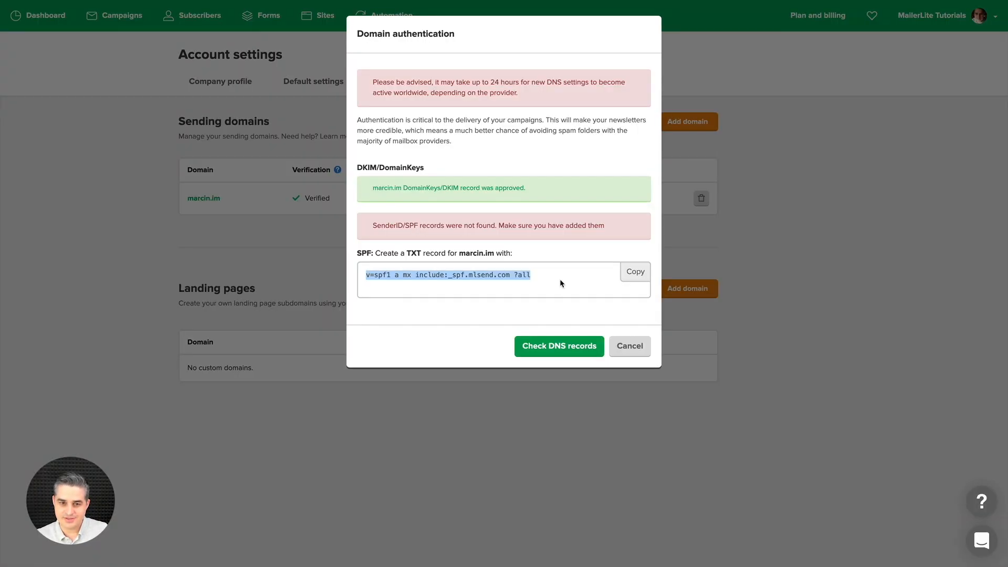
mouse_move(499, 196)
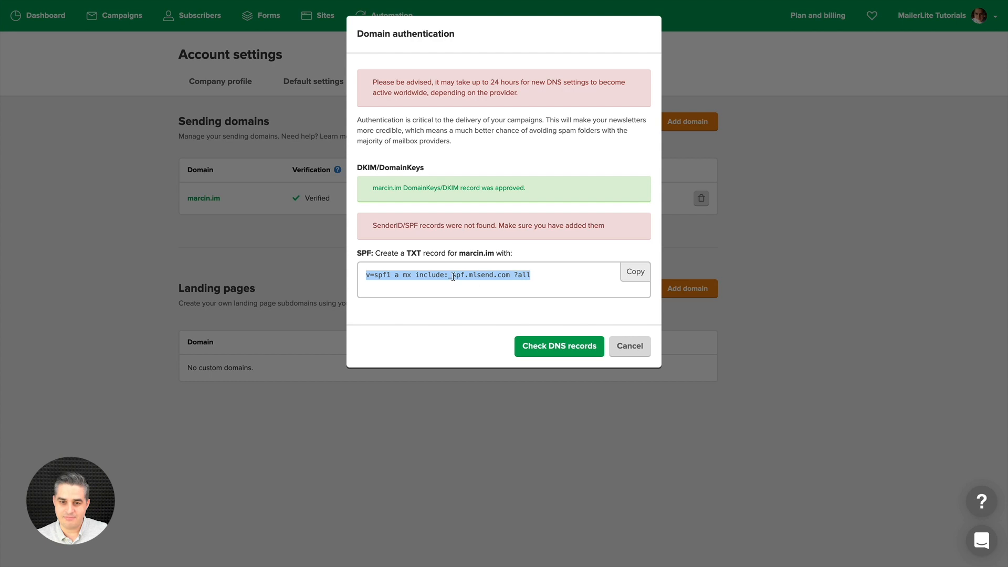
mouse_move(464, 267)
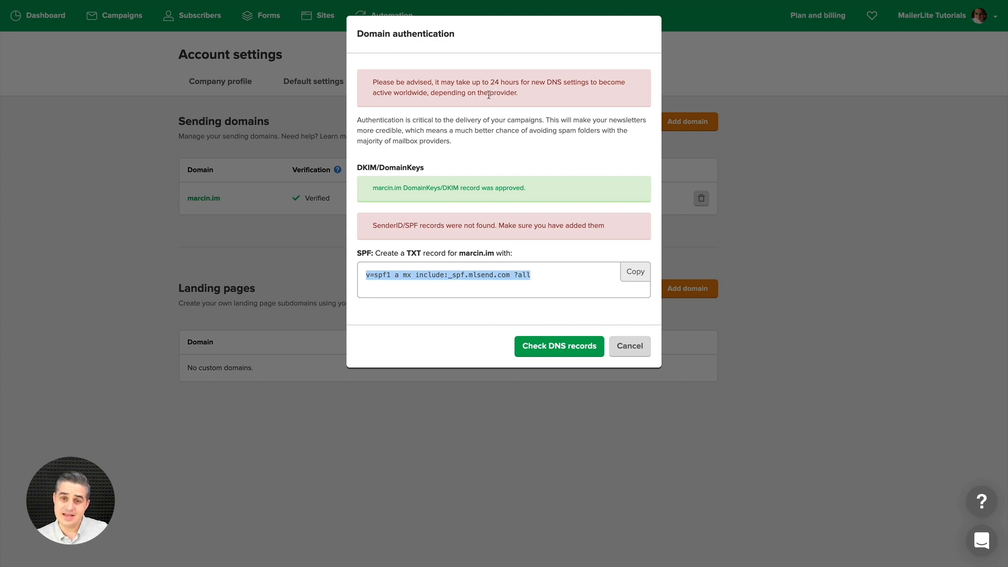
mouse_move(473, 109)
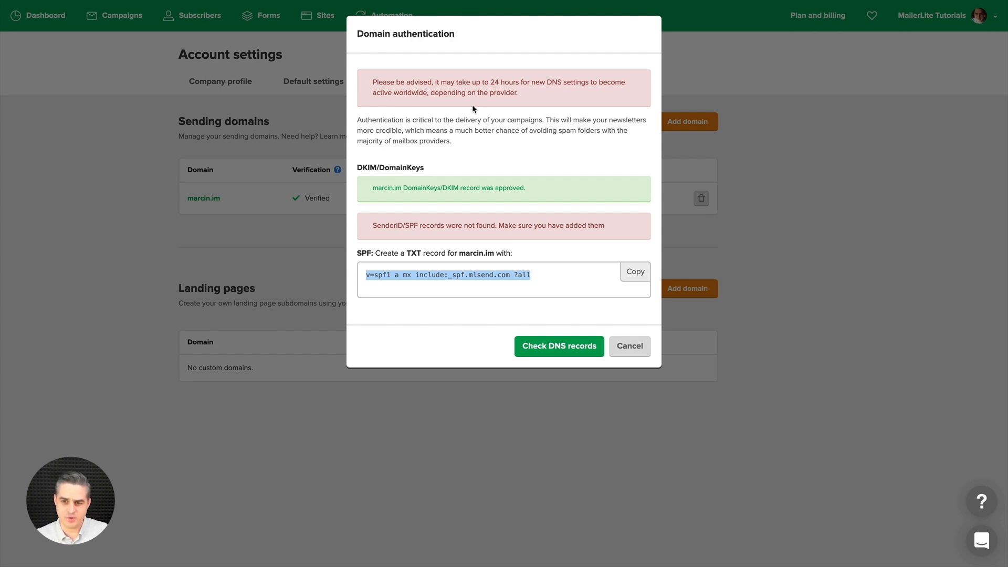
mouse_move(629, 346)
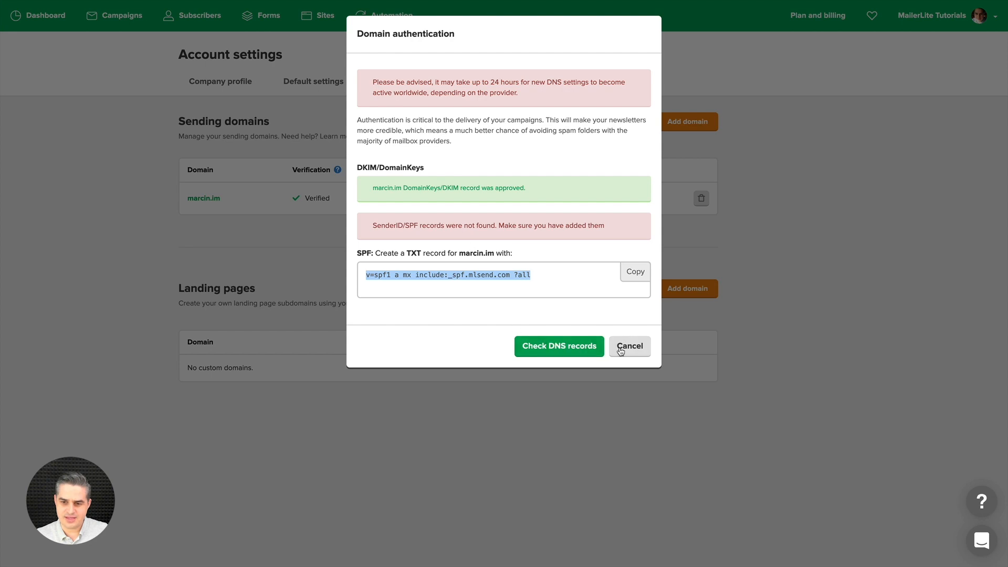
click(629, 346)
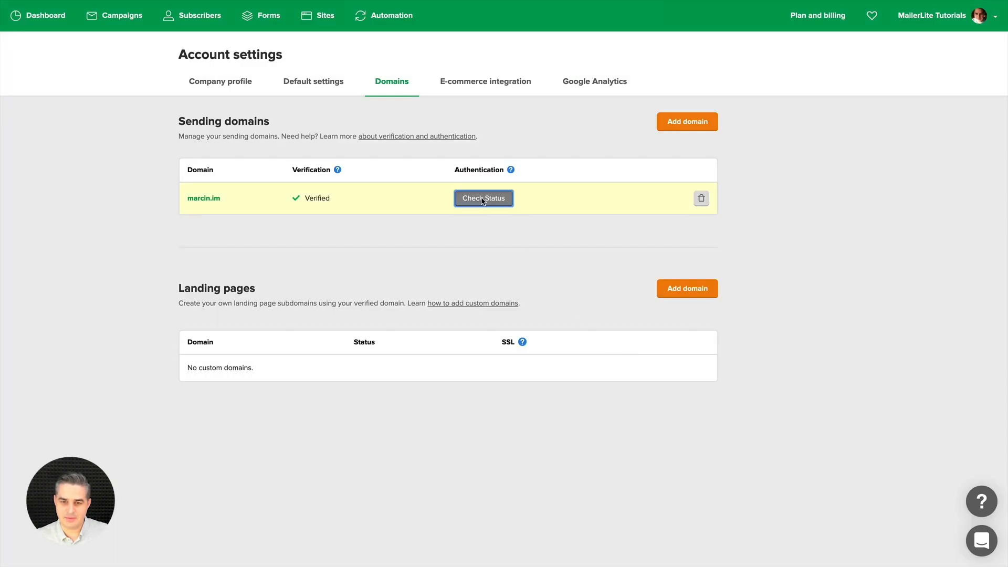
click(483, 198)
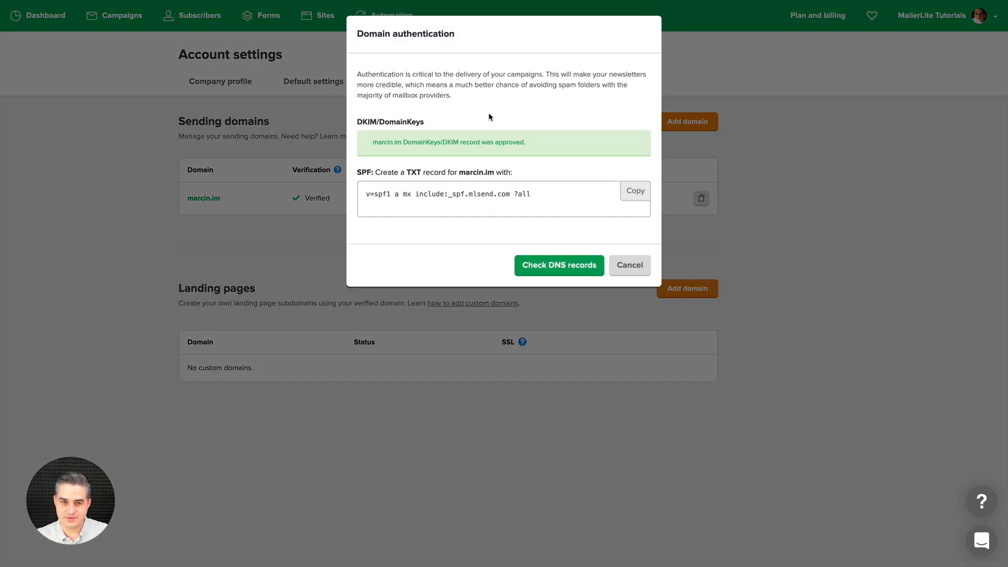
mouse_move(568, 257)
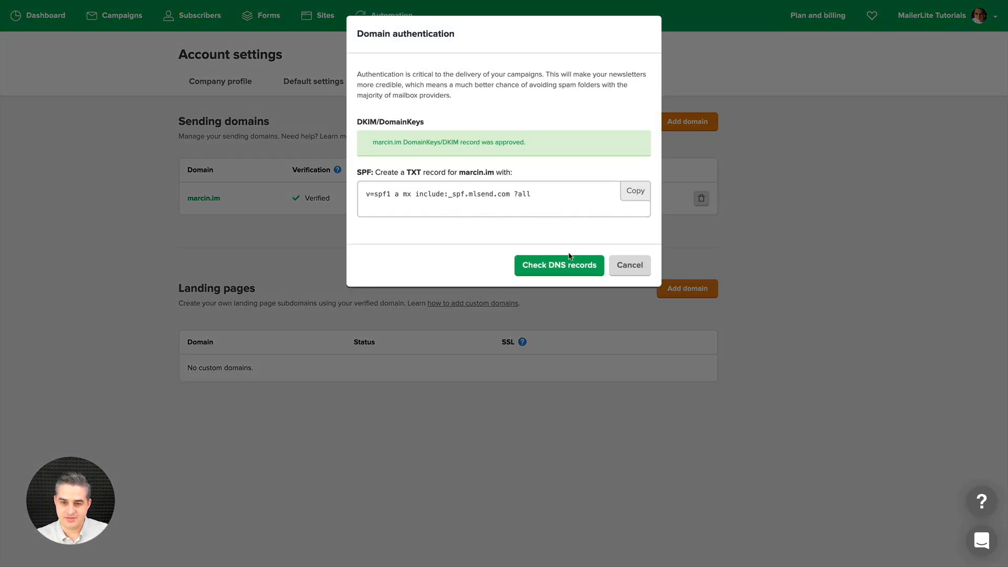
click(558, 265)
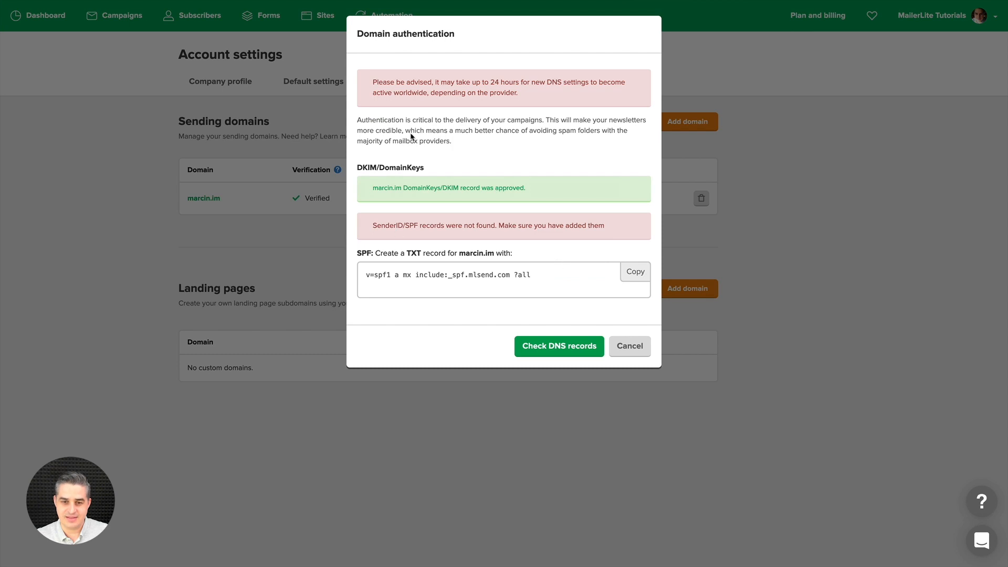
click(629, 346)
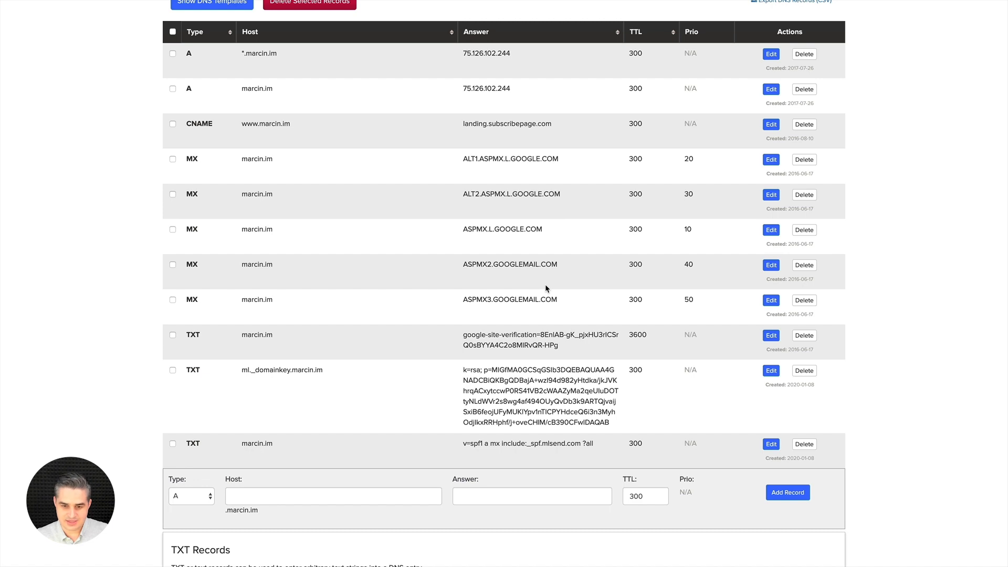
mouse_move(540, 452)
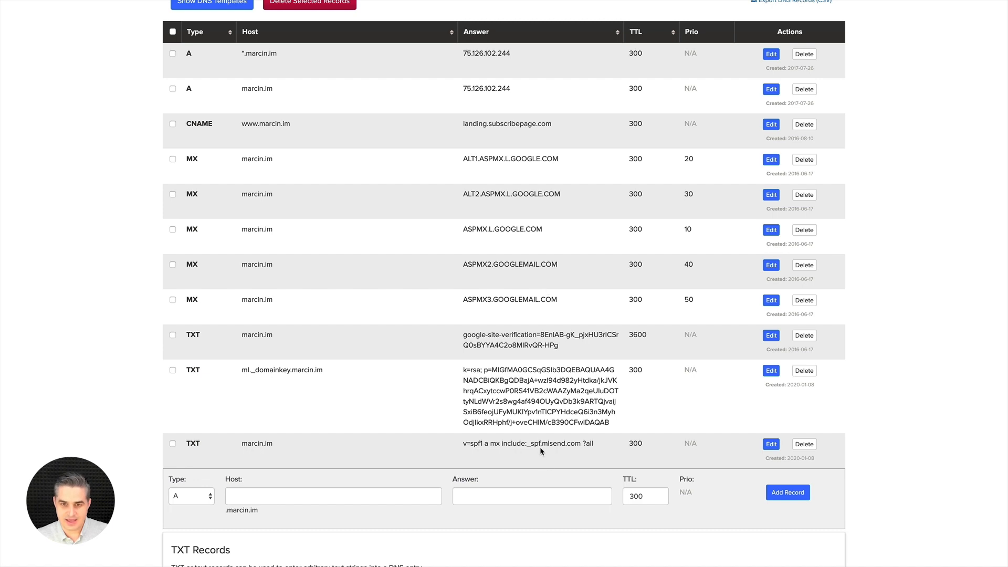
scroll(up, 3)
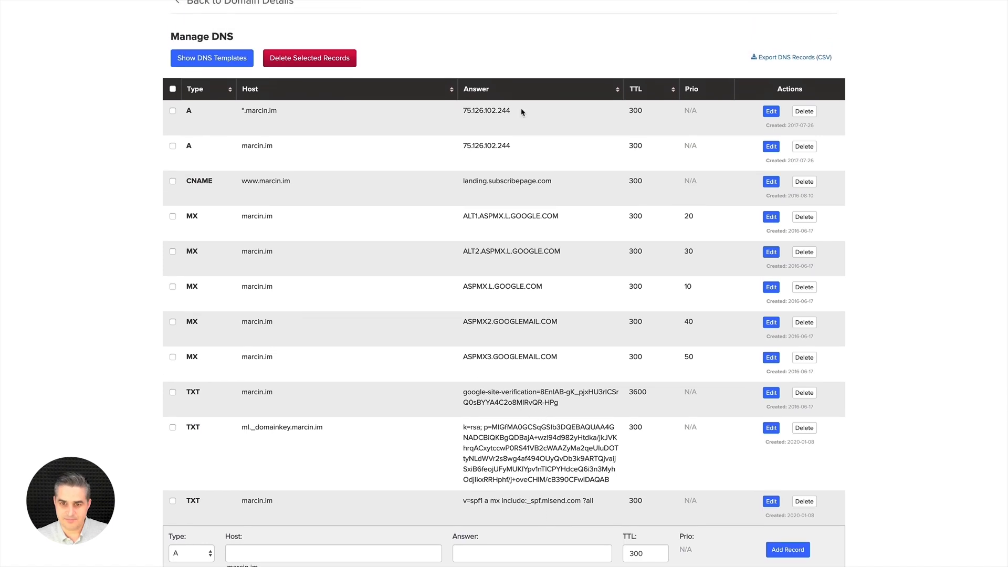
mouse_move(512, 196)
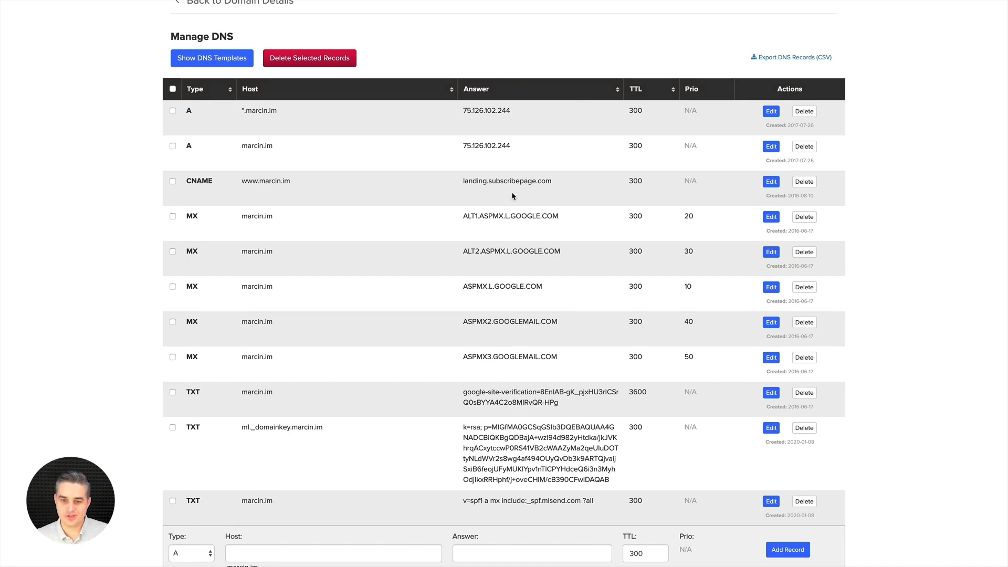
mouse_move(633, 300)
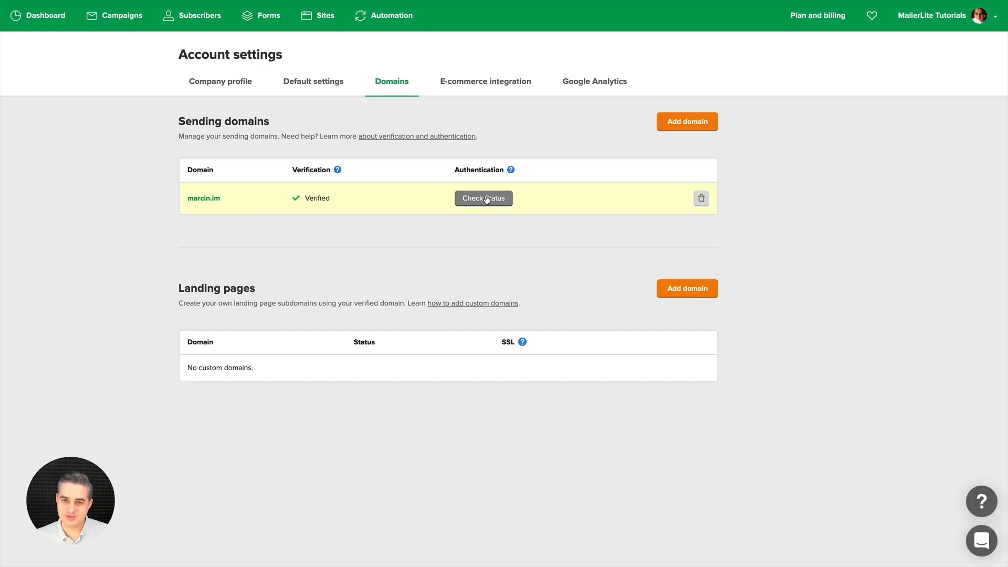
mouse_move(549, 238)
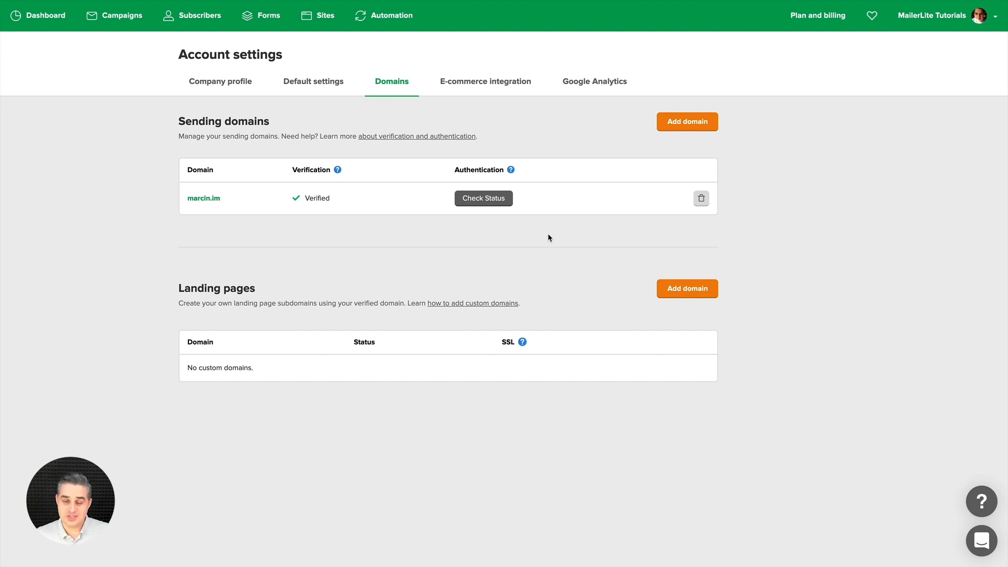
mouse_move(515, 186)
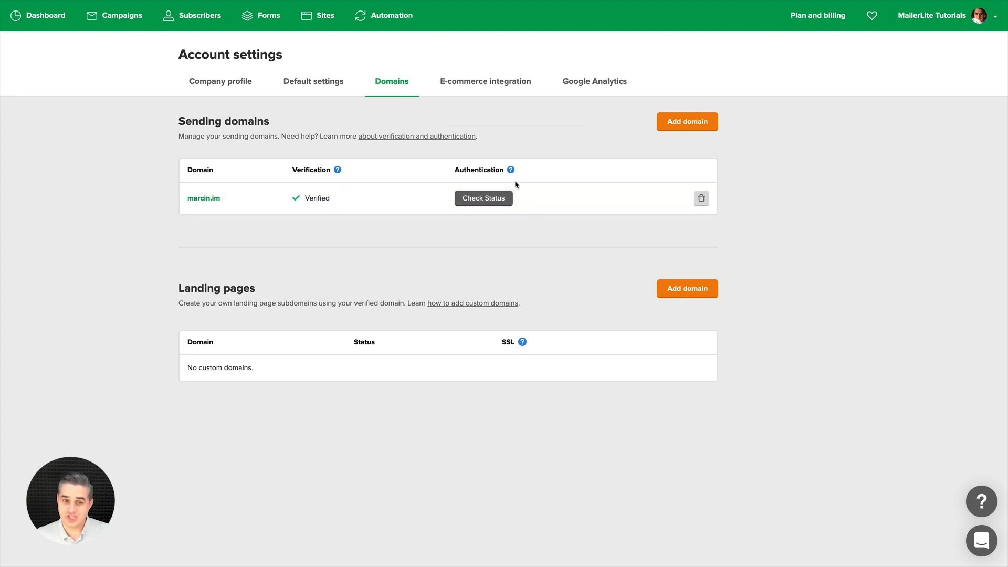
mouse_move(483, 201)
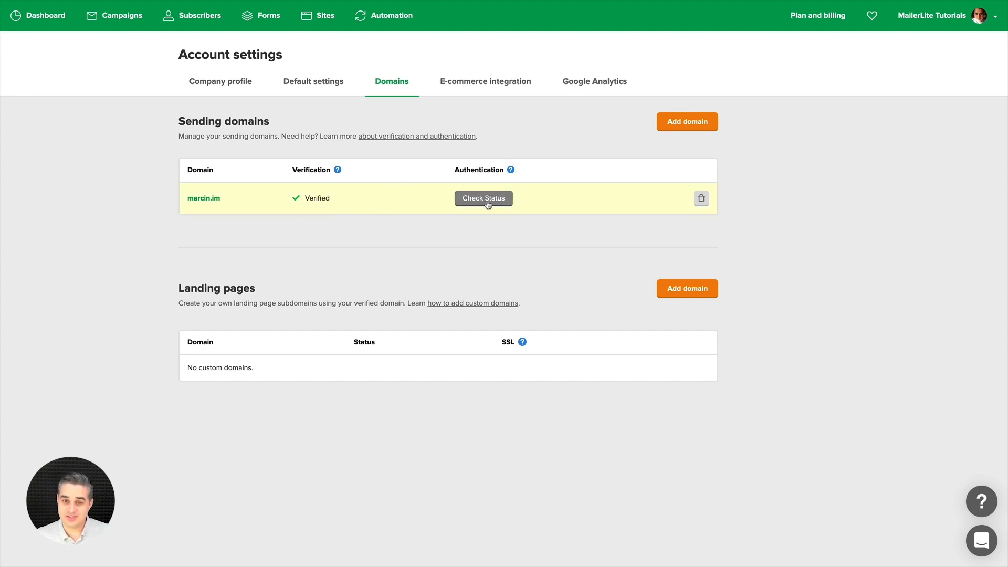
mouse_move(539, 248)
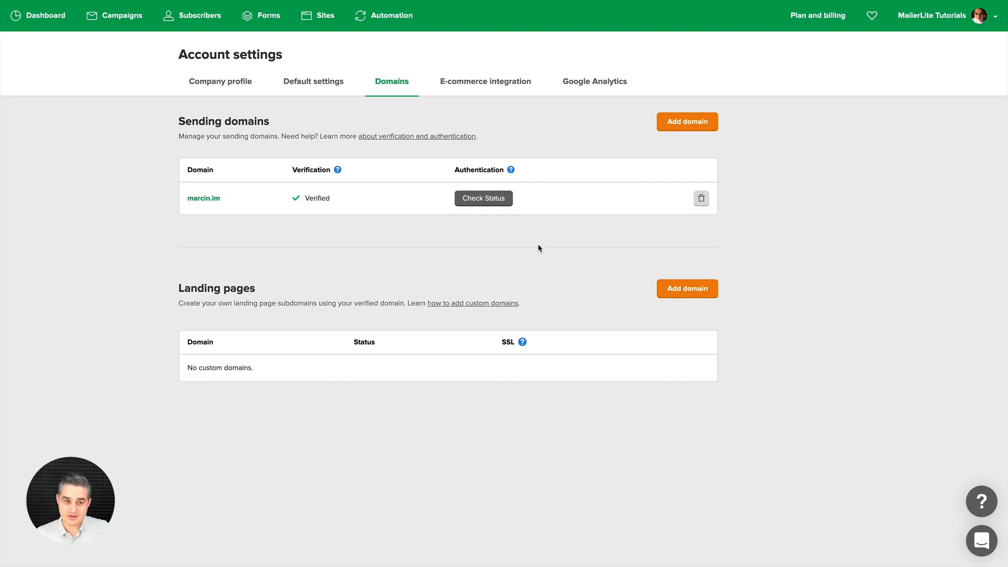